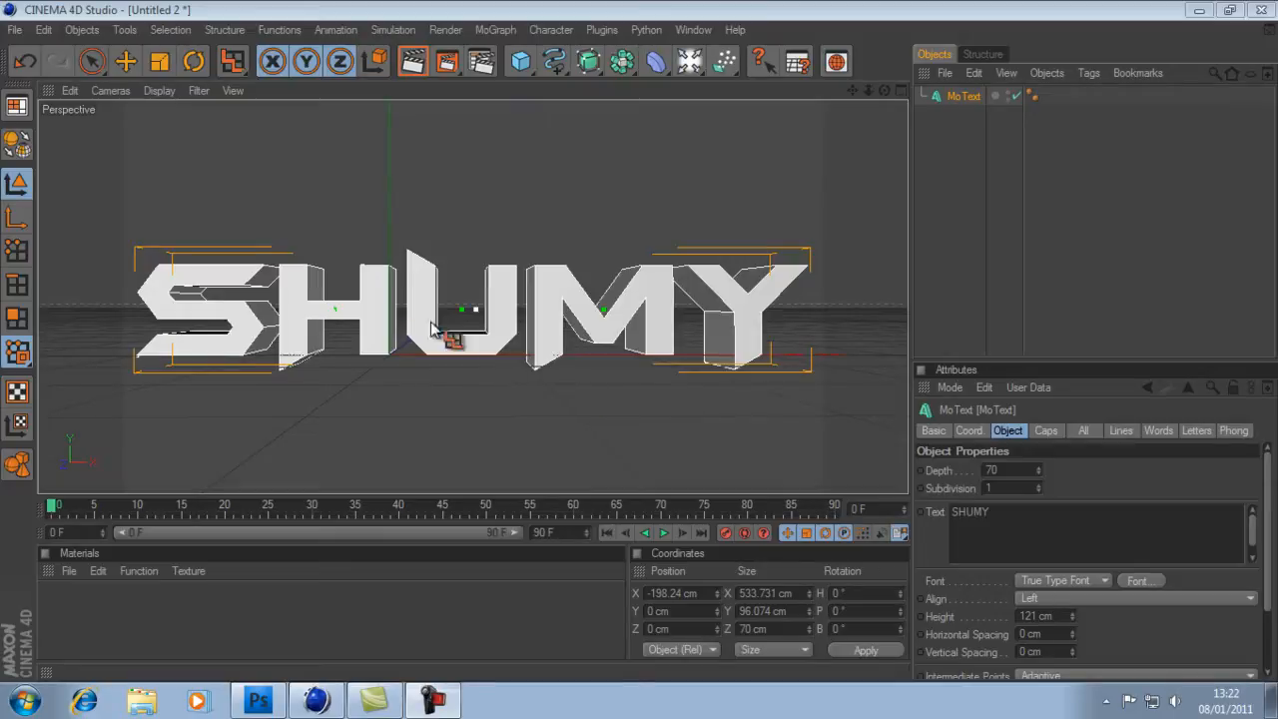
{"action": "mouse_move", "coordinate": [499, 328]}
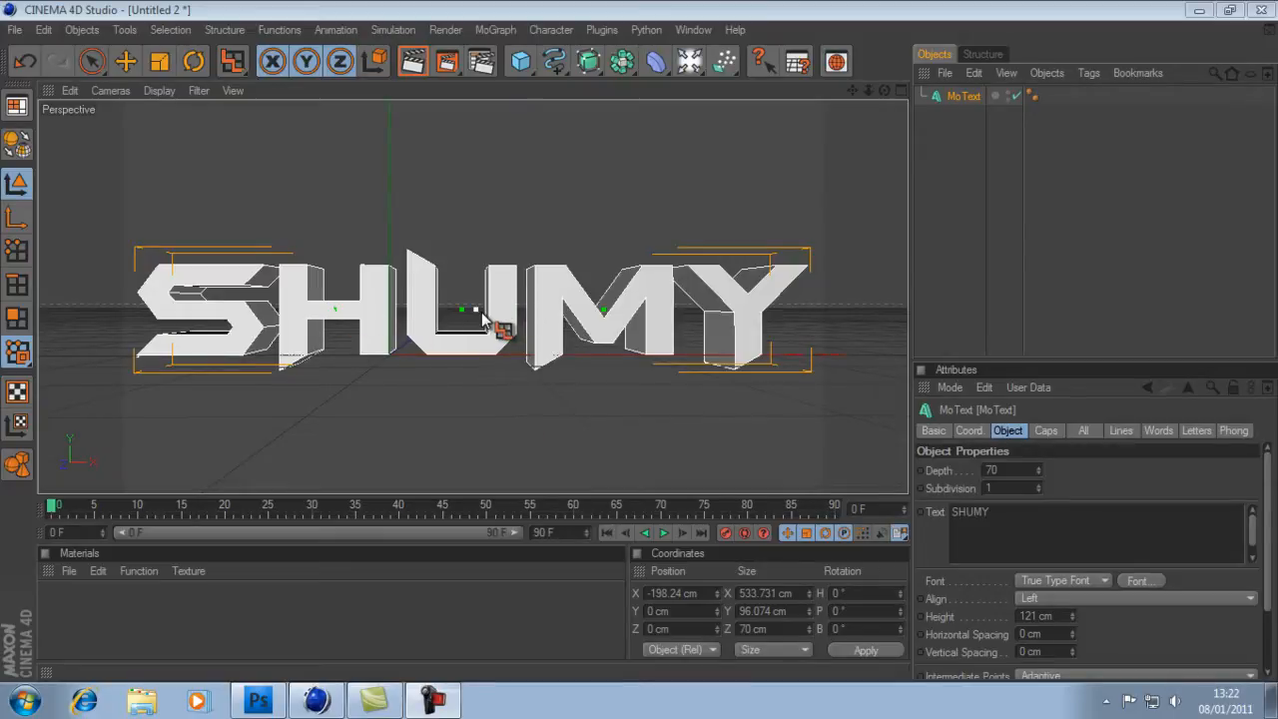
{"action": "mouse_move", "coordinate": [555, 289]}
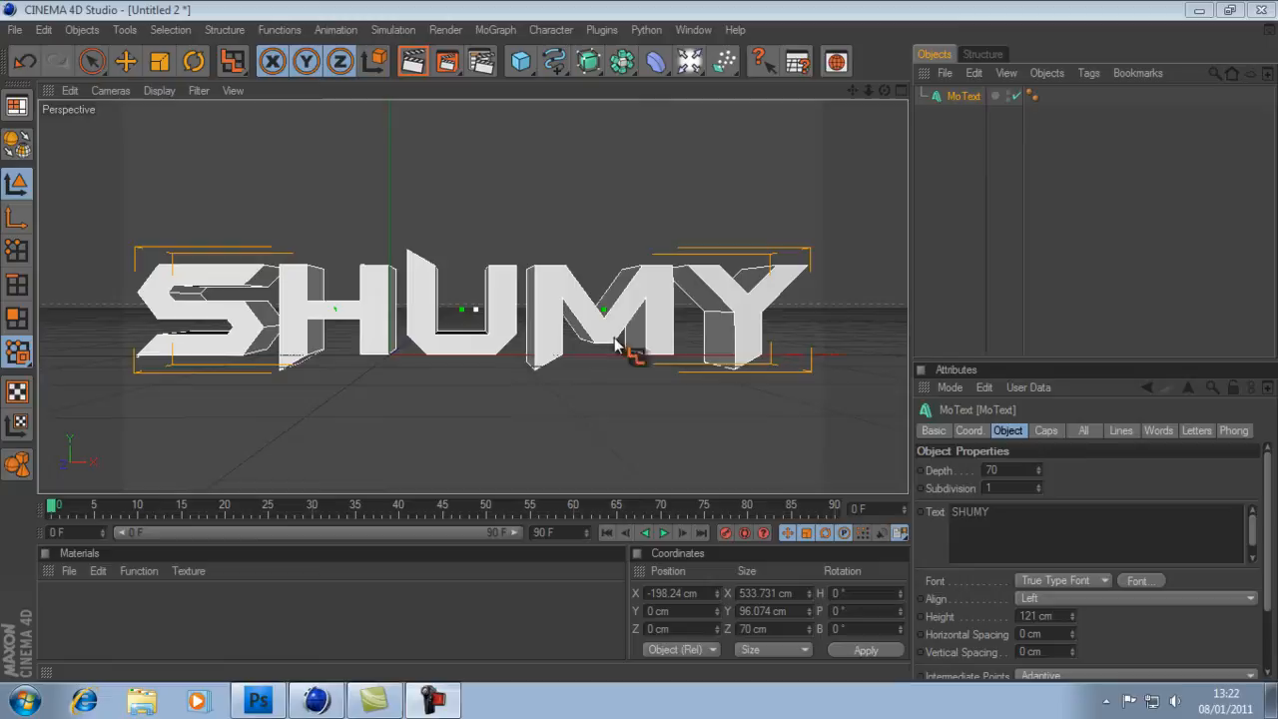
{"action": "mouse_move", "coordinate": [390, 310]}
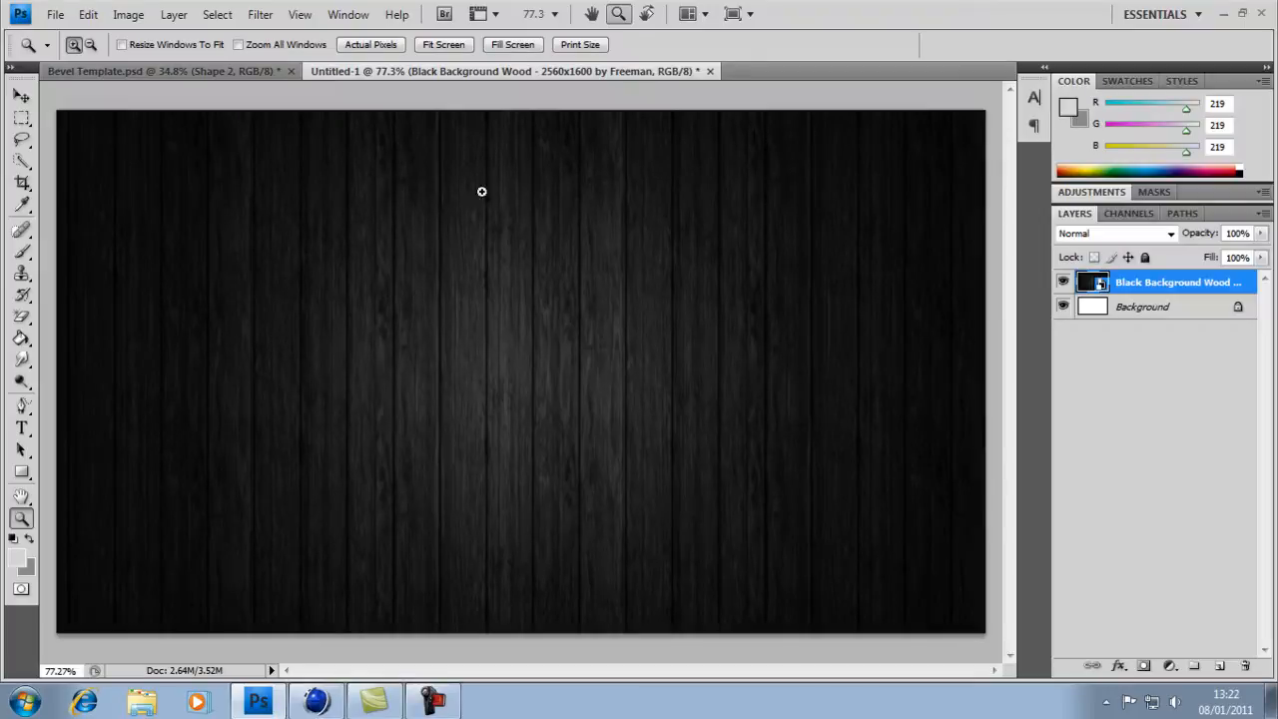
{"action": "mouse_move", "coordinate": [280, 324]}
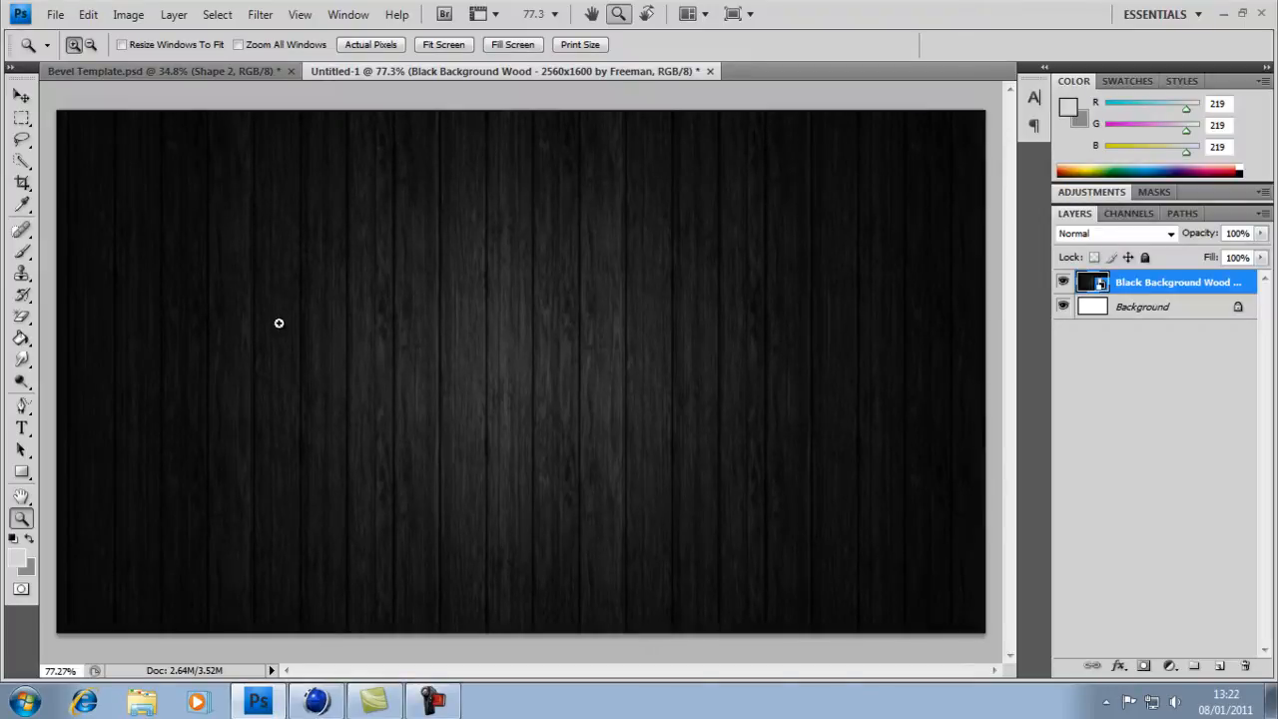
{"action": "mouse_move", "coordinate": [563, 320]}
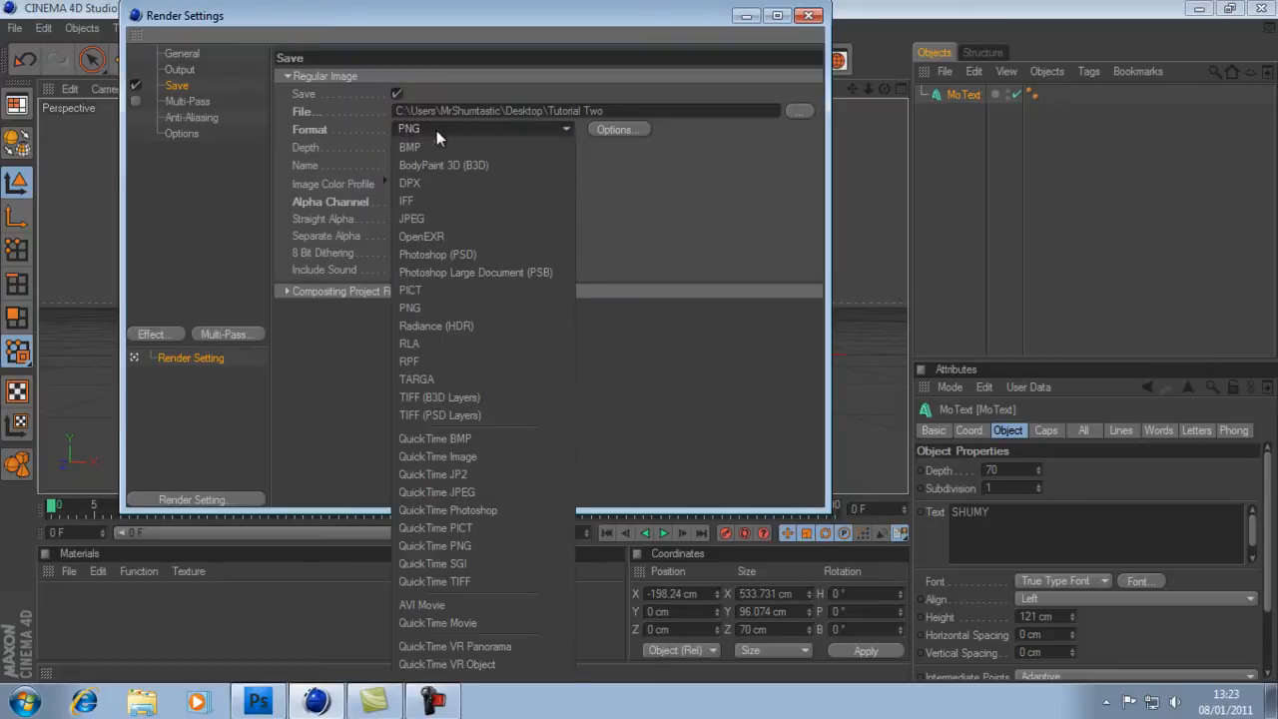
Step: Set the render save format to JPEG with alpha channel at 1280×720 output
{"action": "left_click", "coordinate": [411, 218]}
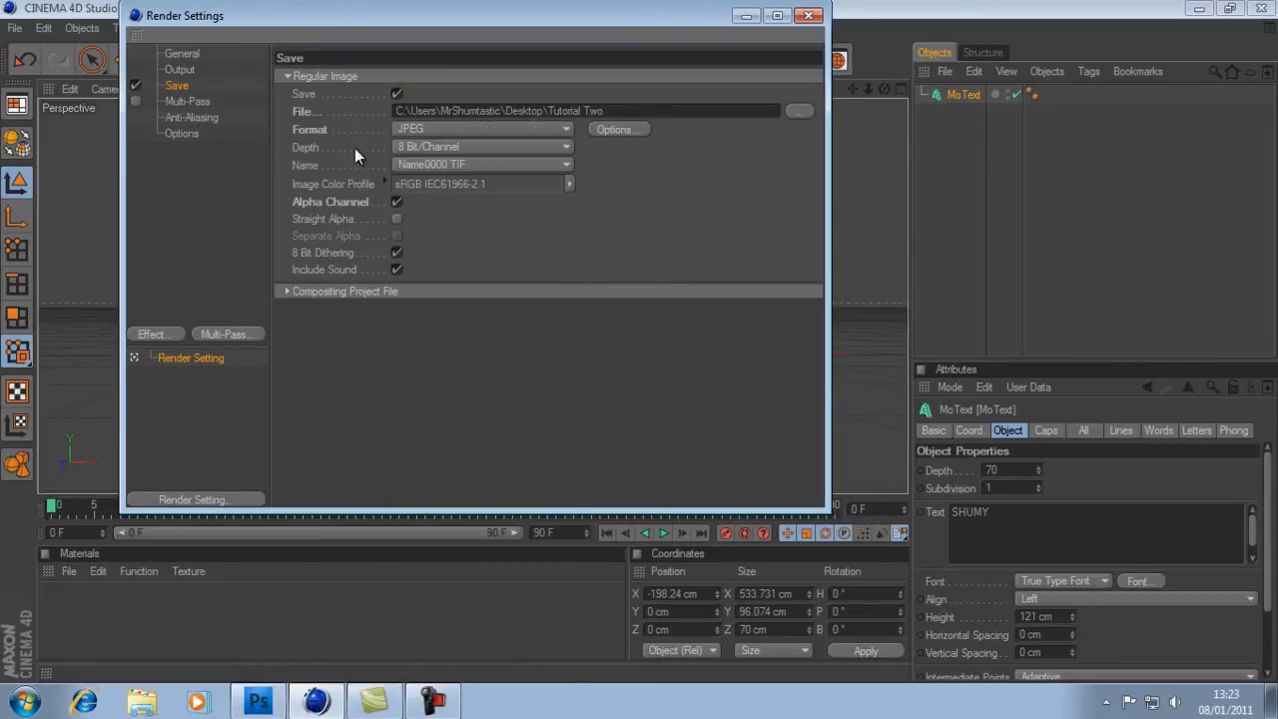
{"action": "left_click", "coordinate": [181, 52]}
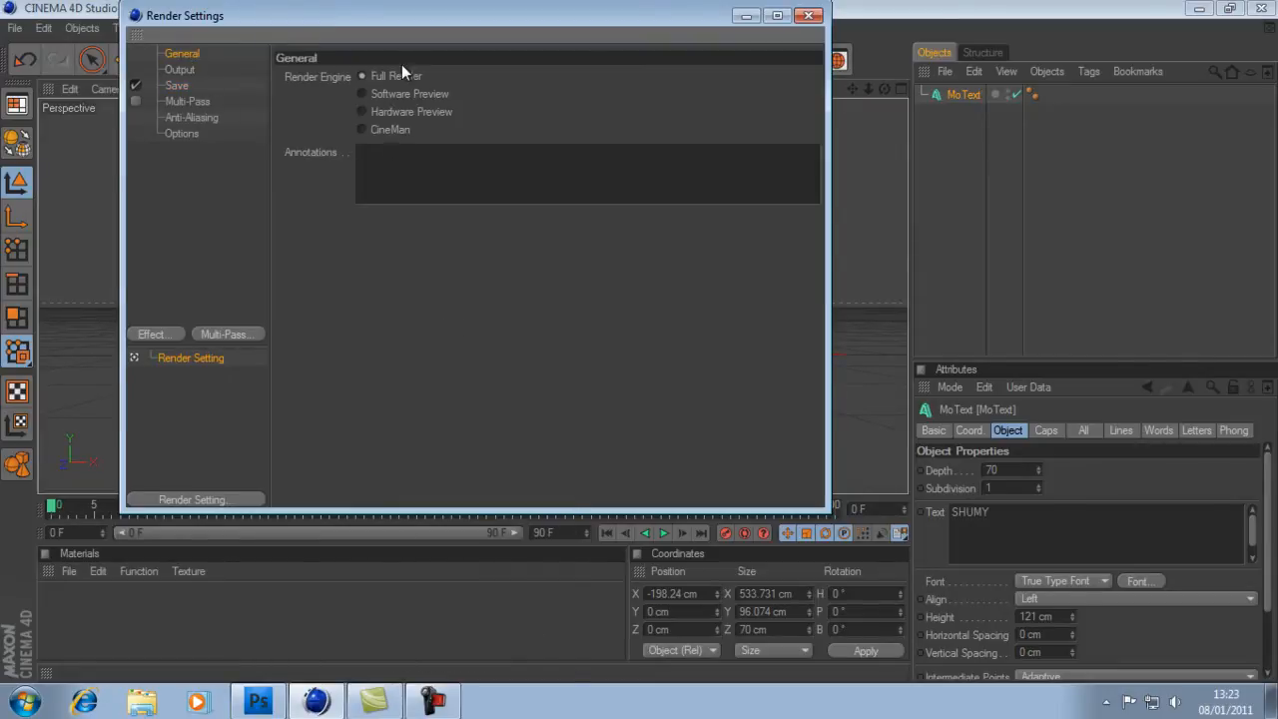
{"action": "left_click", "coordinate": [180, 68]}
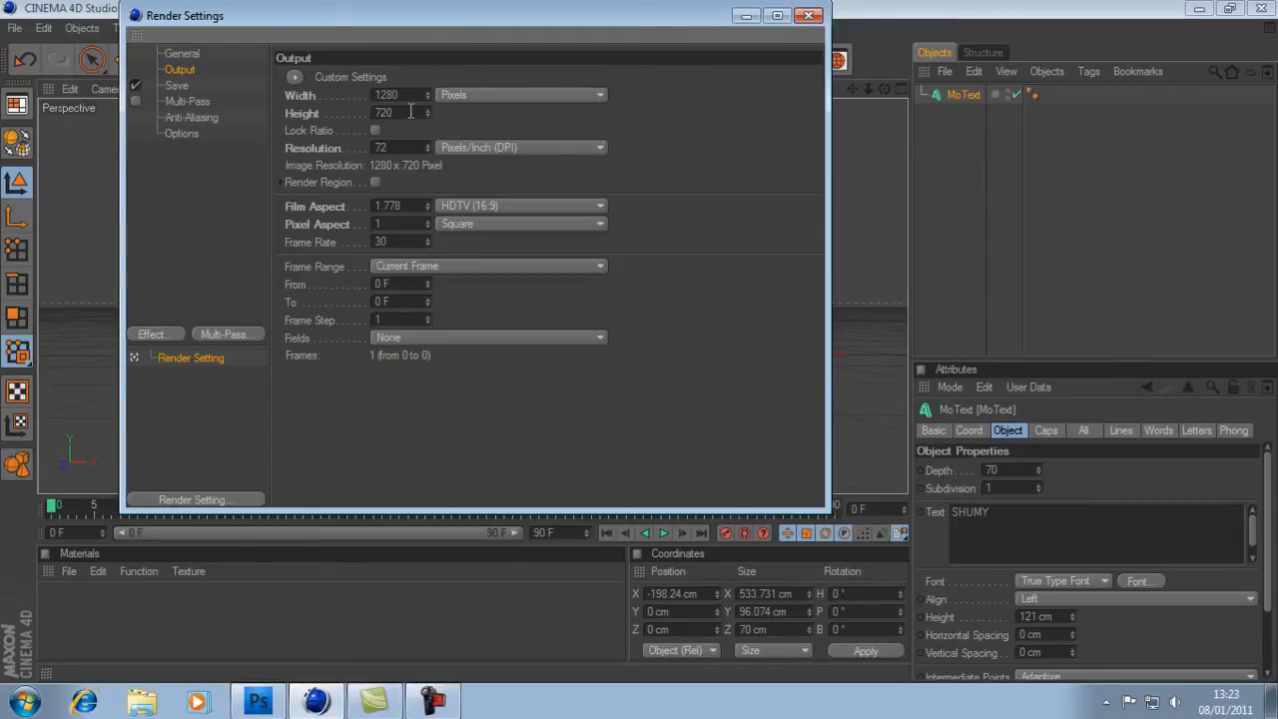
{"action": "mouse_move", "coordinate": [515, 290]}
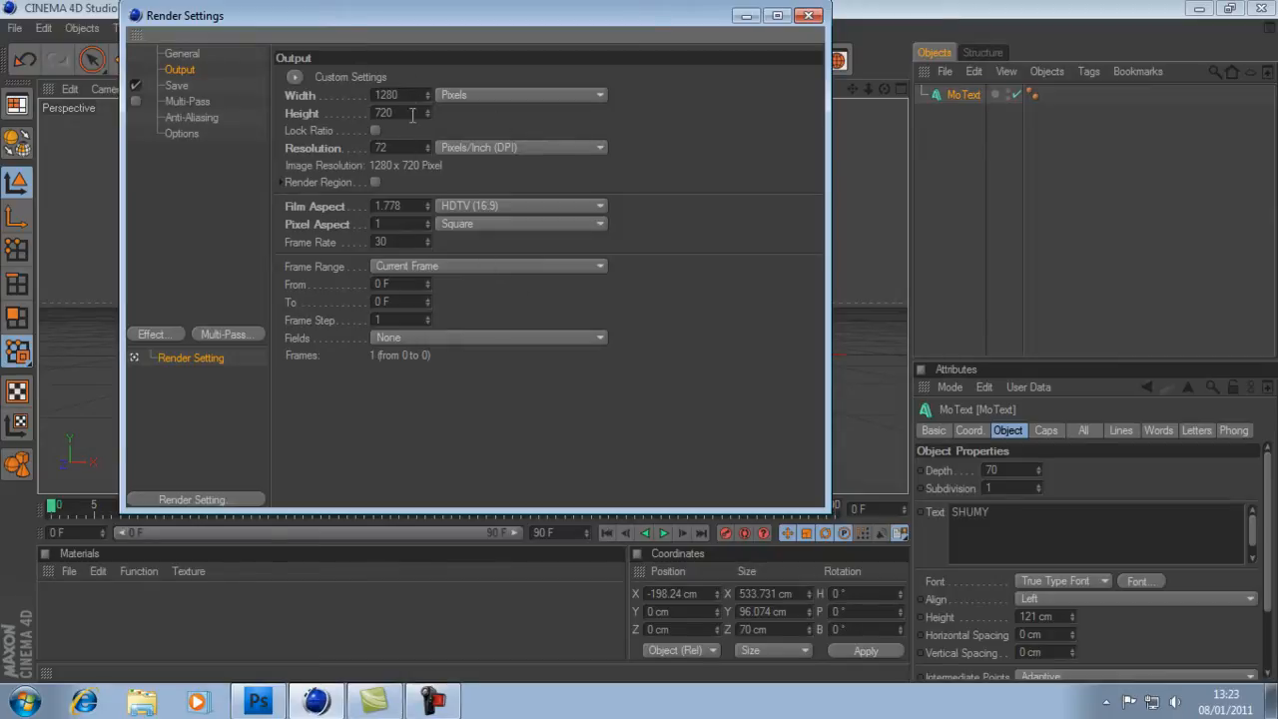
{"action": "left_click", "coordinate": [375, 132]}
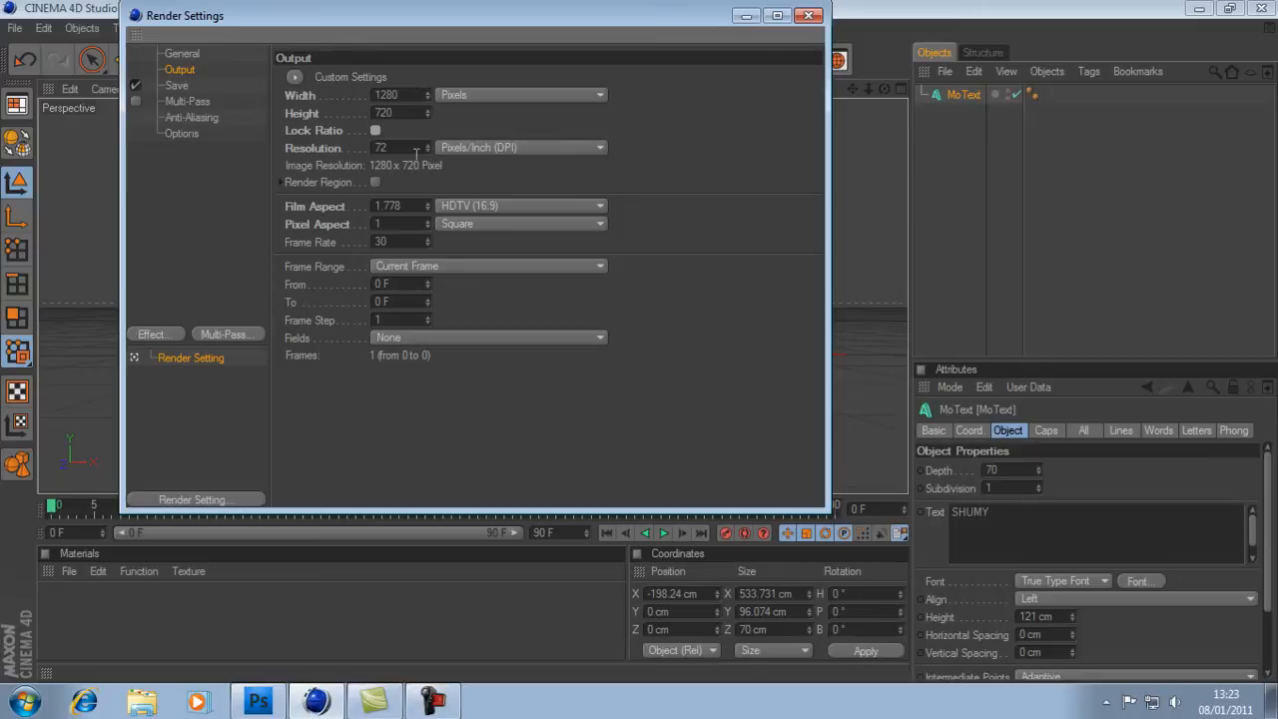
{"action": "mouse_move", "coordinate": [183, 96]}
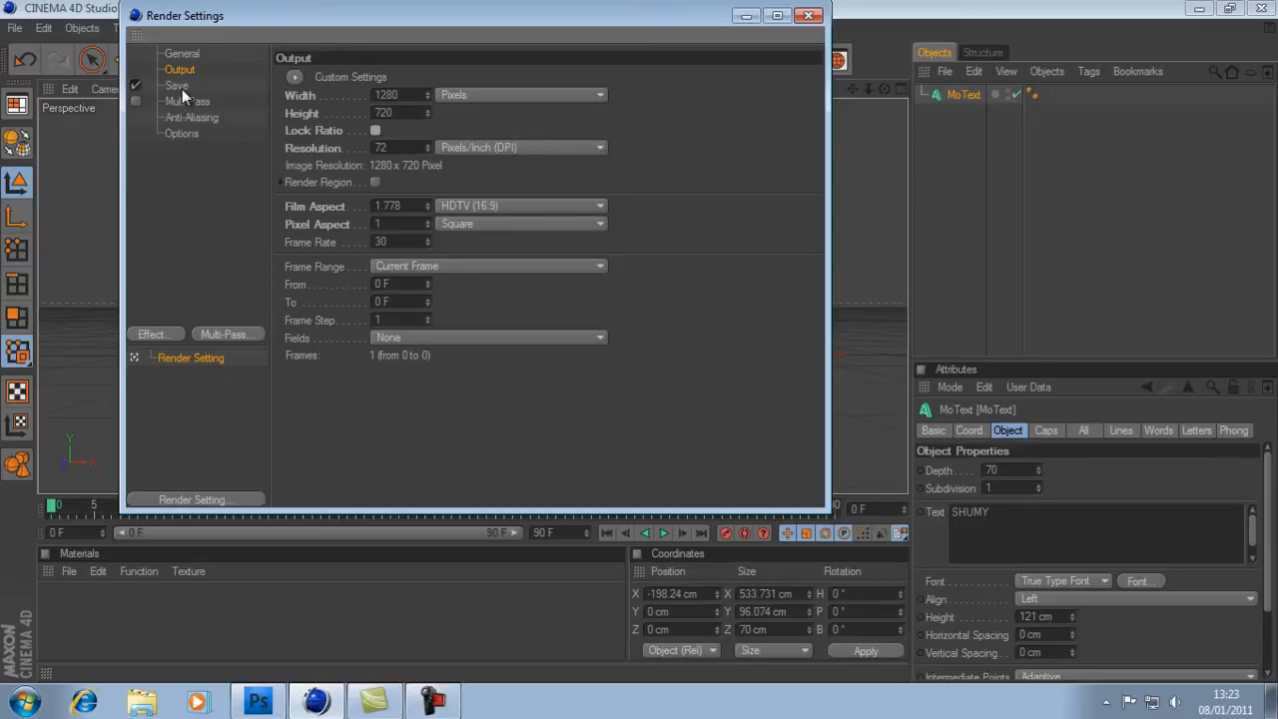
Step: Name the output file Tutorial 1, render to the Picture Viewer and return to Photoshop
{"action": "left_click", "coordinate": [176, 83]}
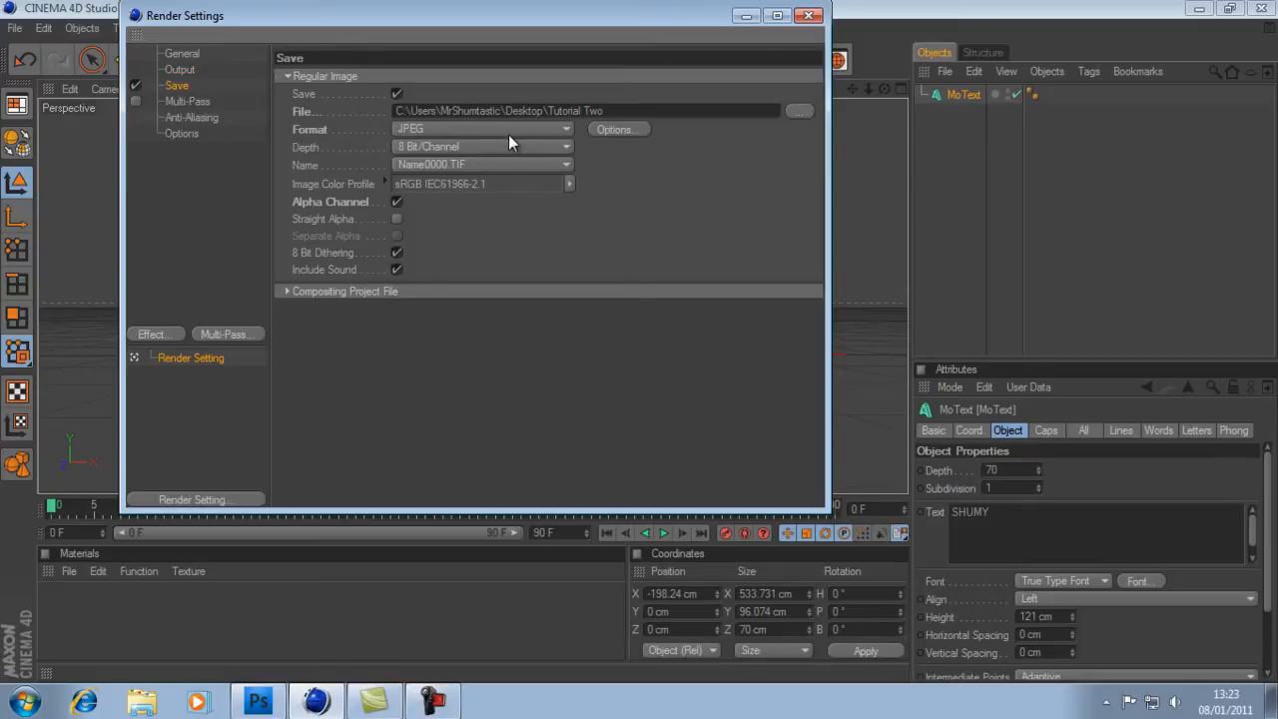
{"action": "left_click", "coordinate": [589, 112]}
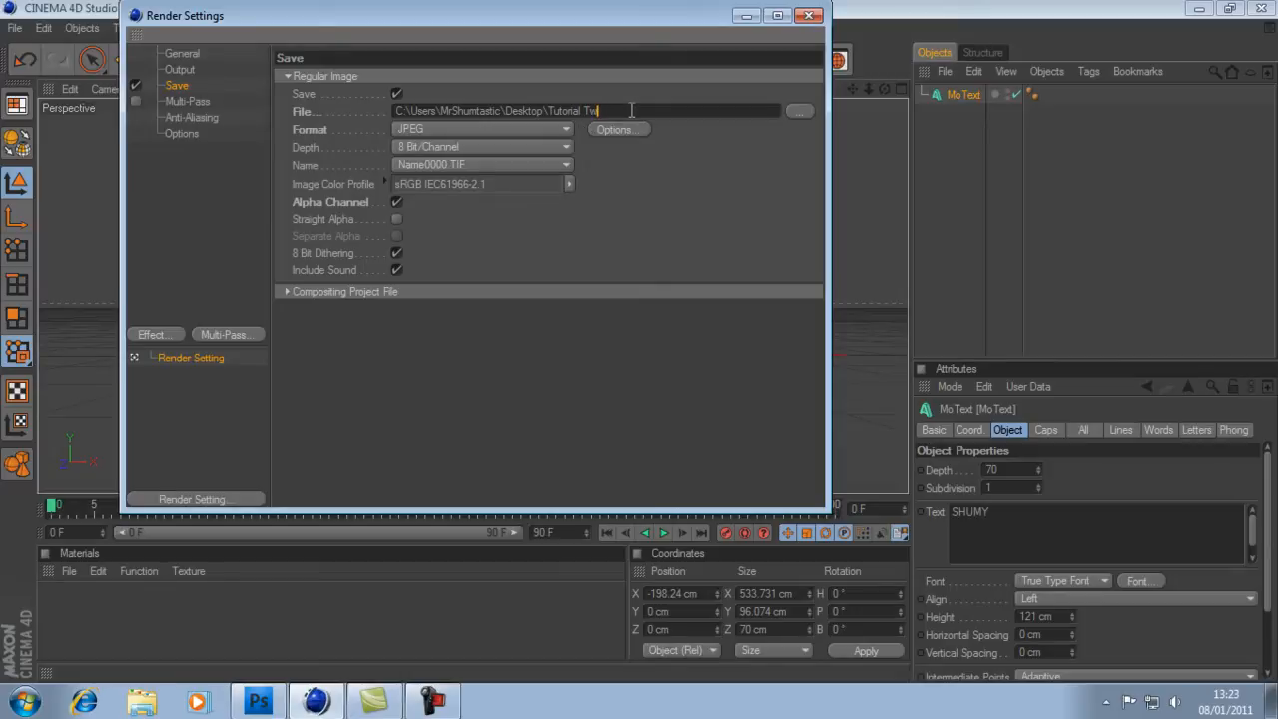
{"action": "key", "text": "backspace"}
{"action": "type", "text": "1"}
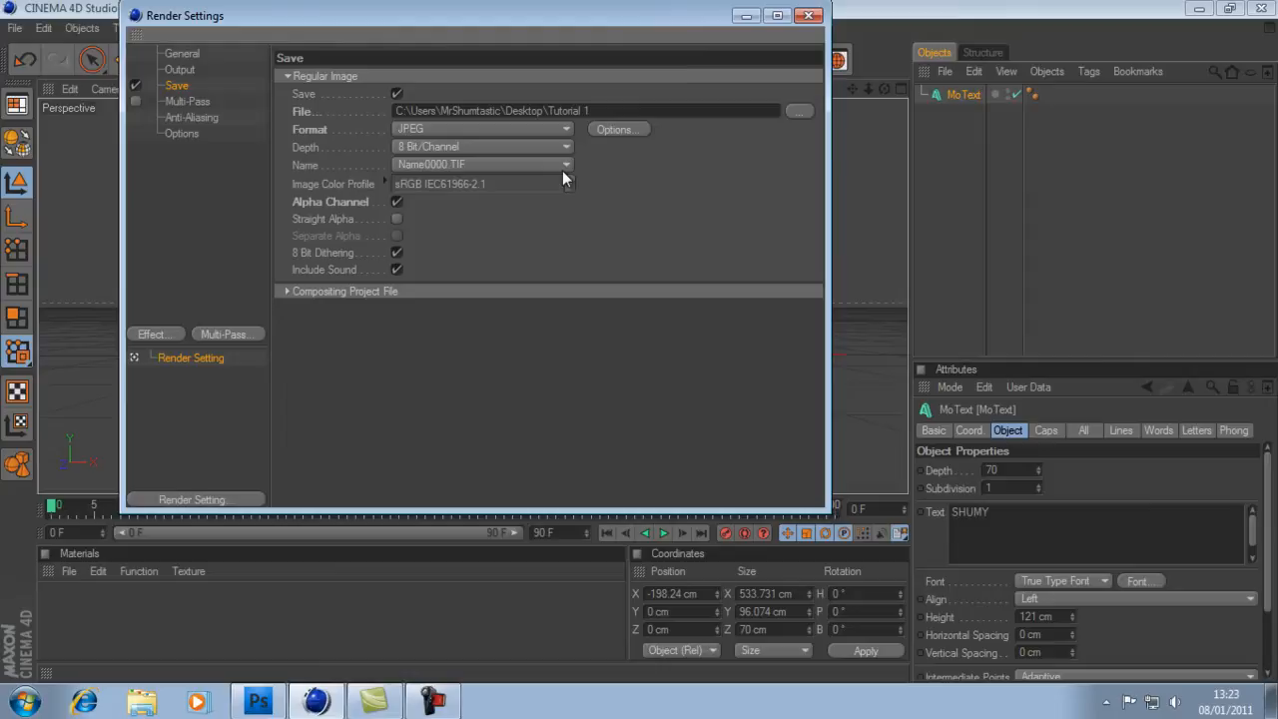
{"action": "mouse_move", "coordinate": [795, 42]}
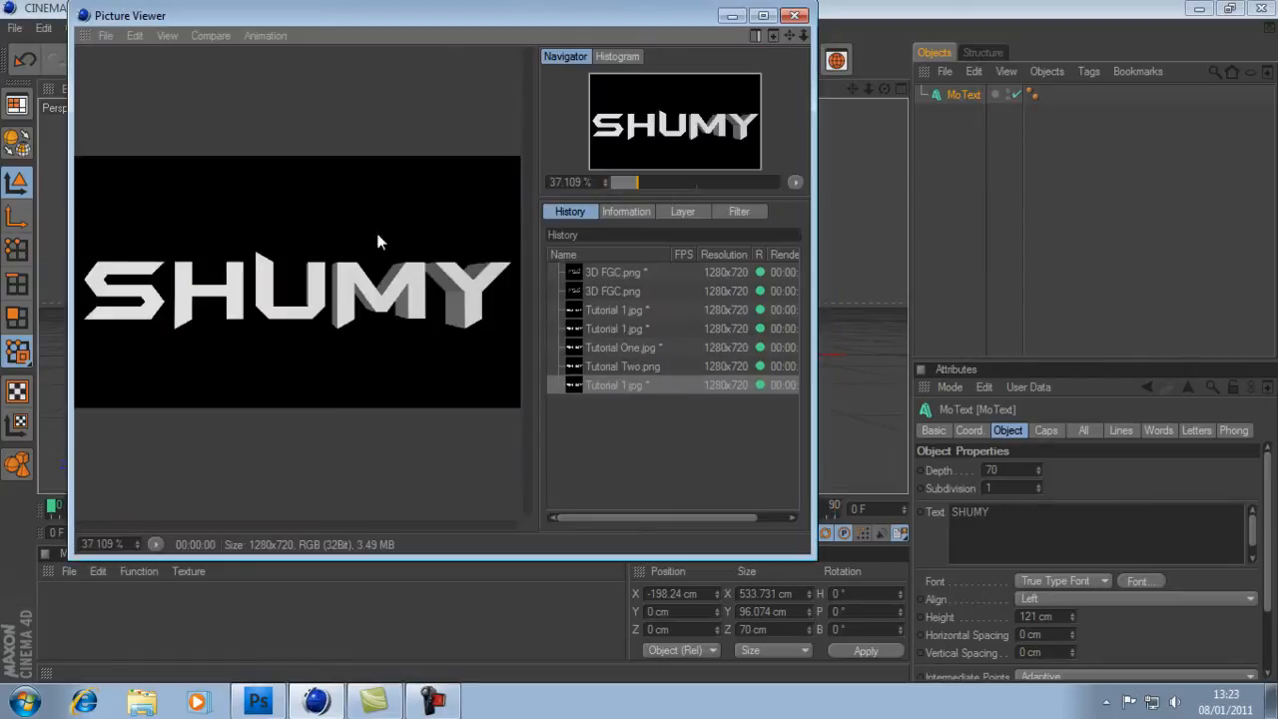
{"action": "left_click", "coordinate": [795, 16]}
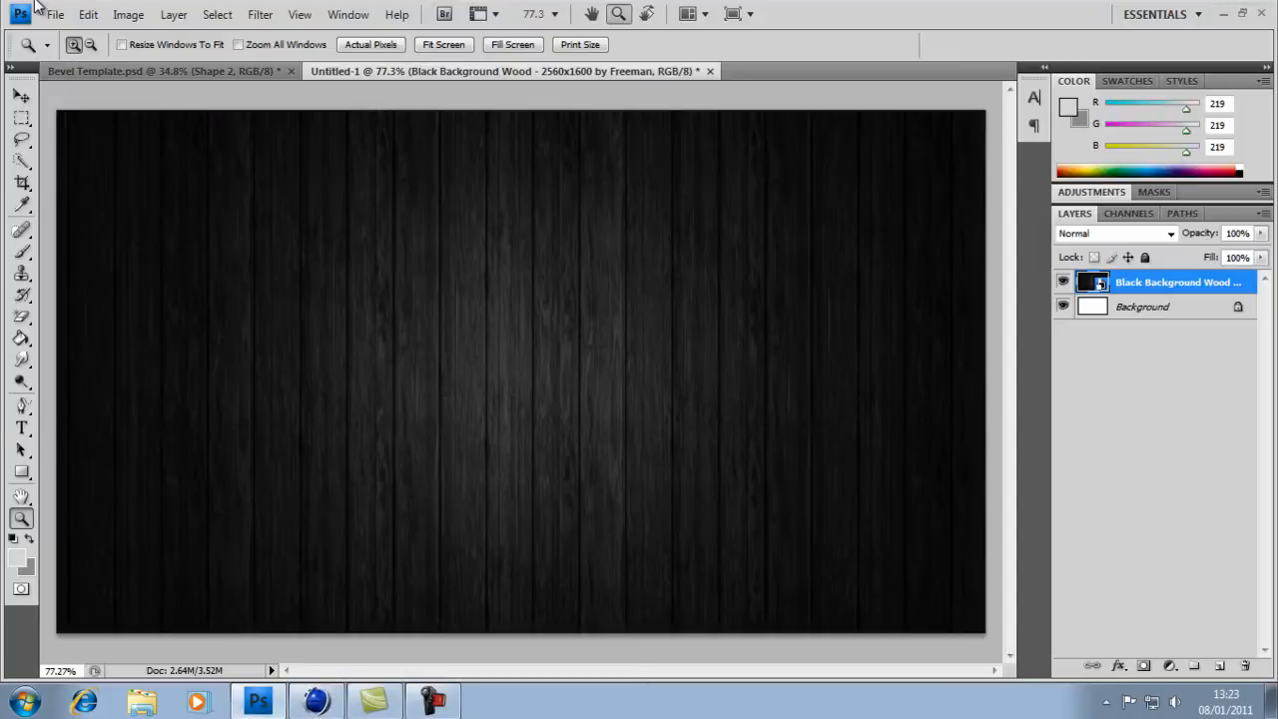
Step: Place the rendered Tutorial 1 image as a new layer above the wood background
{"action": "left_click", "coordinate": [76, 348]}
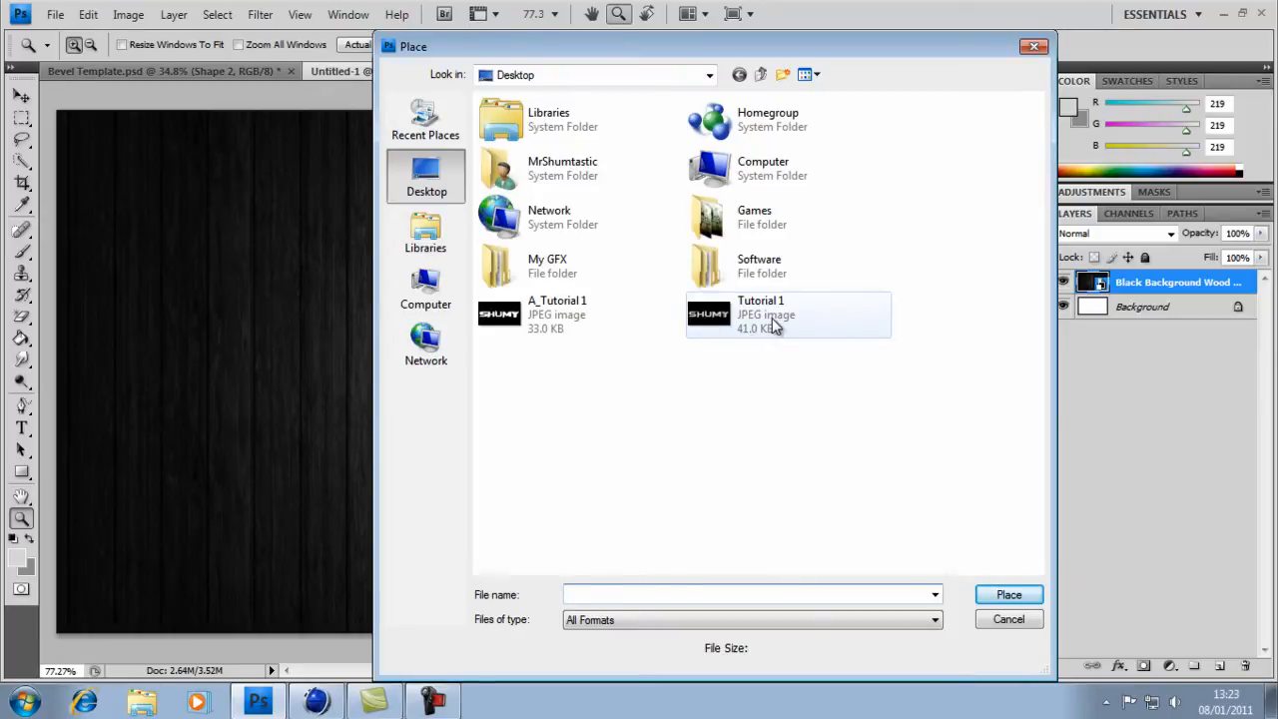
{"action": "left_click", "coordinate": [1009, 595]}
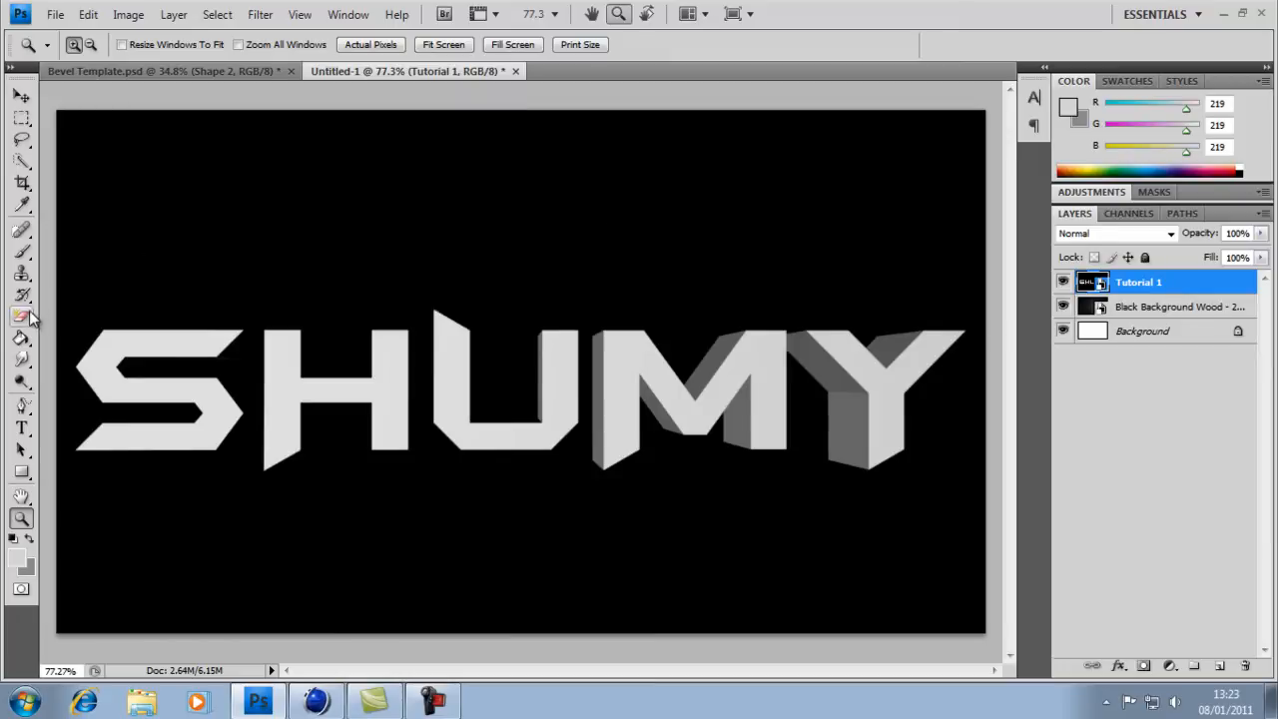
Step: Select the black area around the SHUMY lettering by colour to remove the backdrop
{"action": "left_click", "coordinate": [22, 315]}
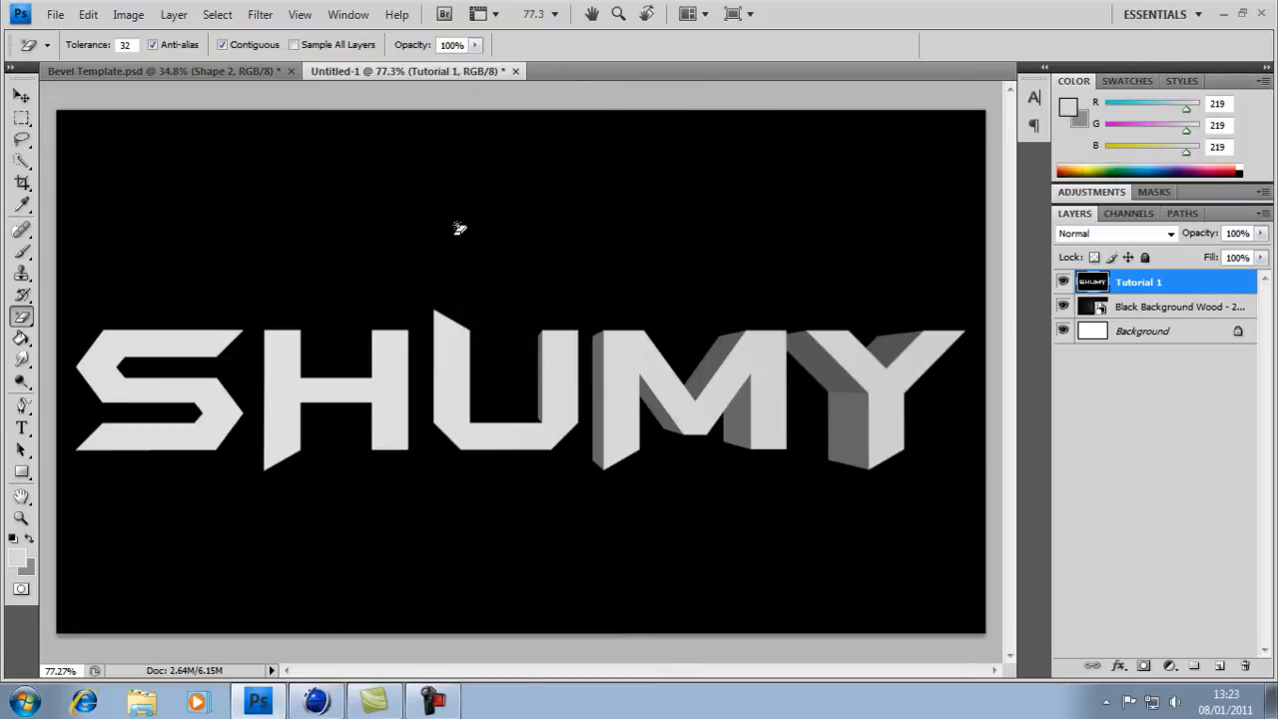
{"action": "left_click", "coordinate": [1063, 308]}
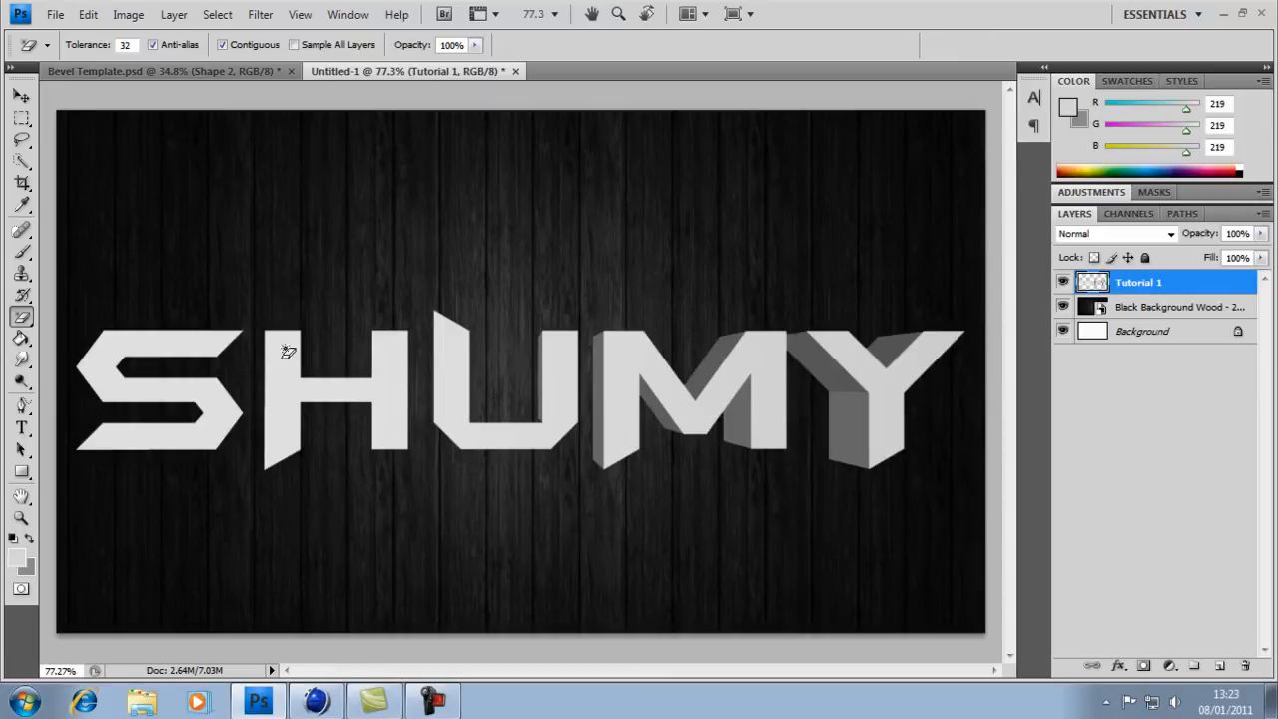
{"action": "mouse_move", "coordinate": [222, 398]}
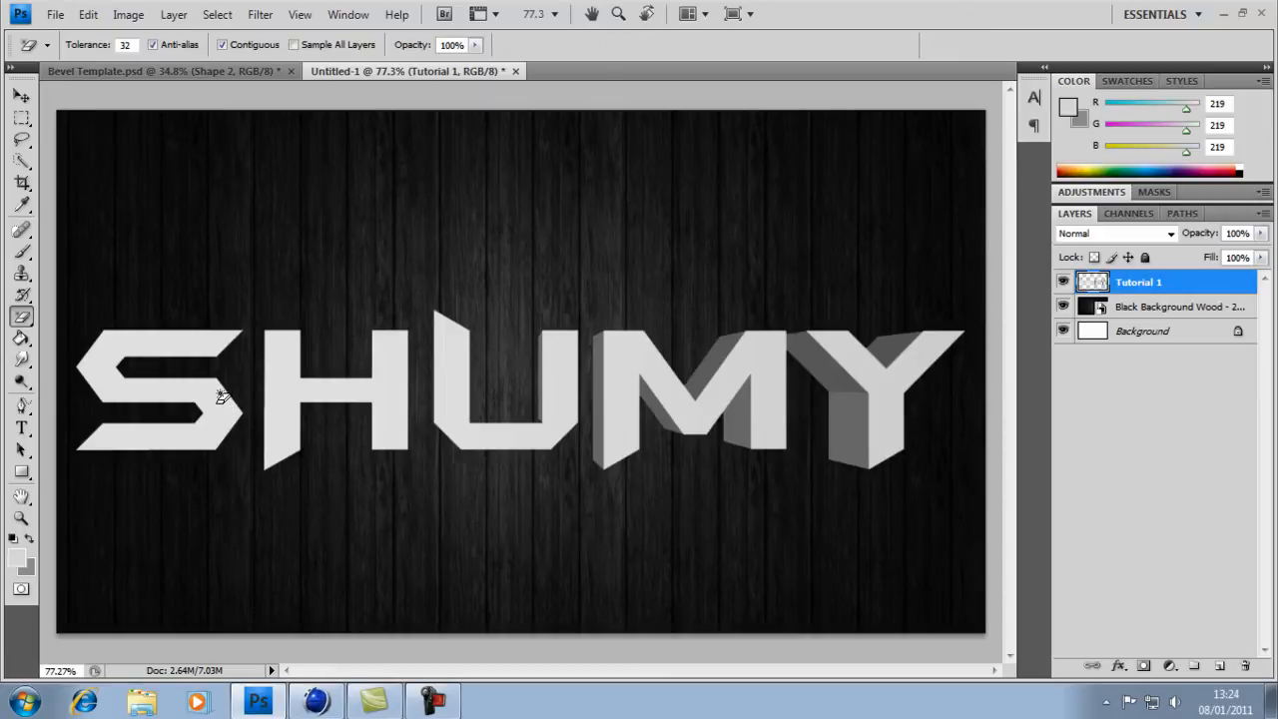
{"action": "mouse_move", "coordinate": [339, 357]}
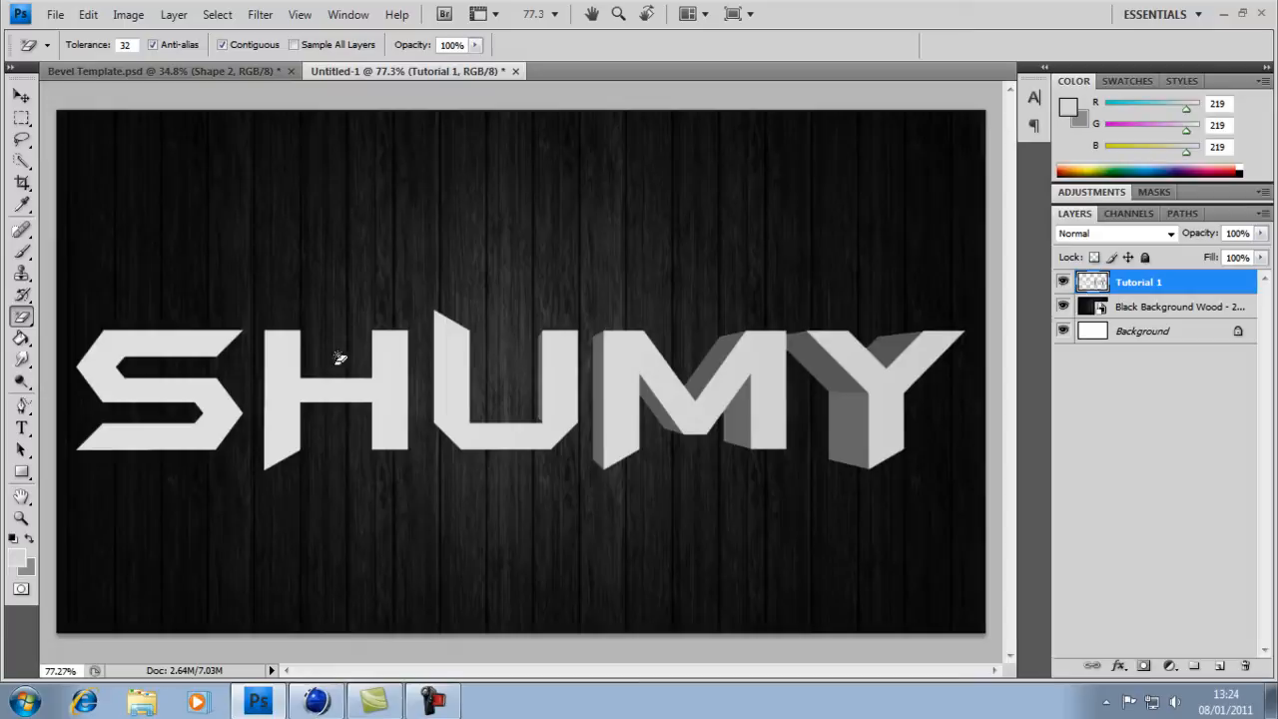
{"action": "mouse_move", "coordinate": [244, 364]}
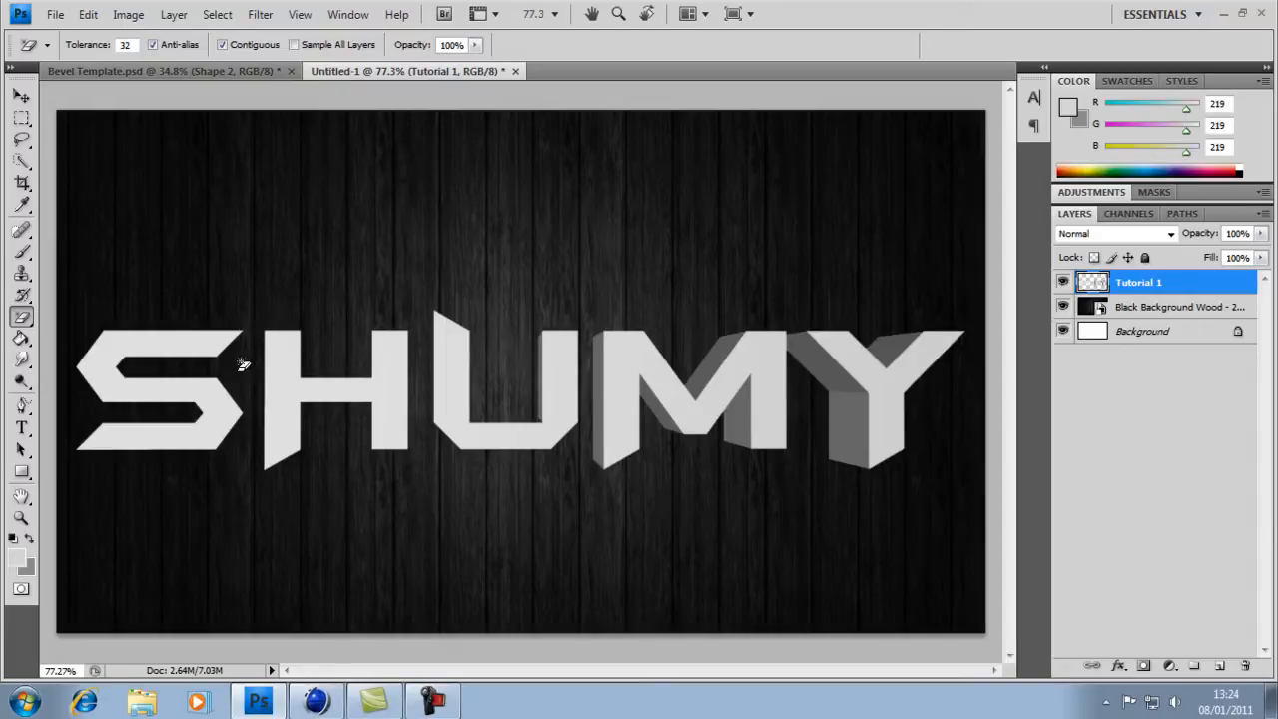
{"action": "mouse_move", "coordinate": [238, 392]}
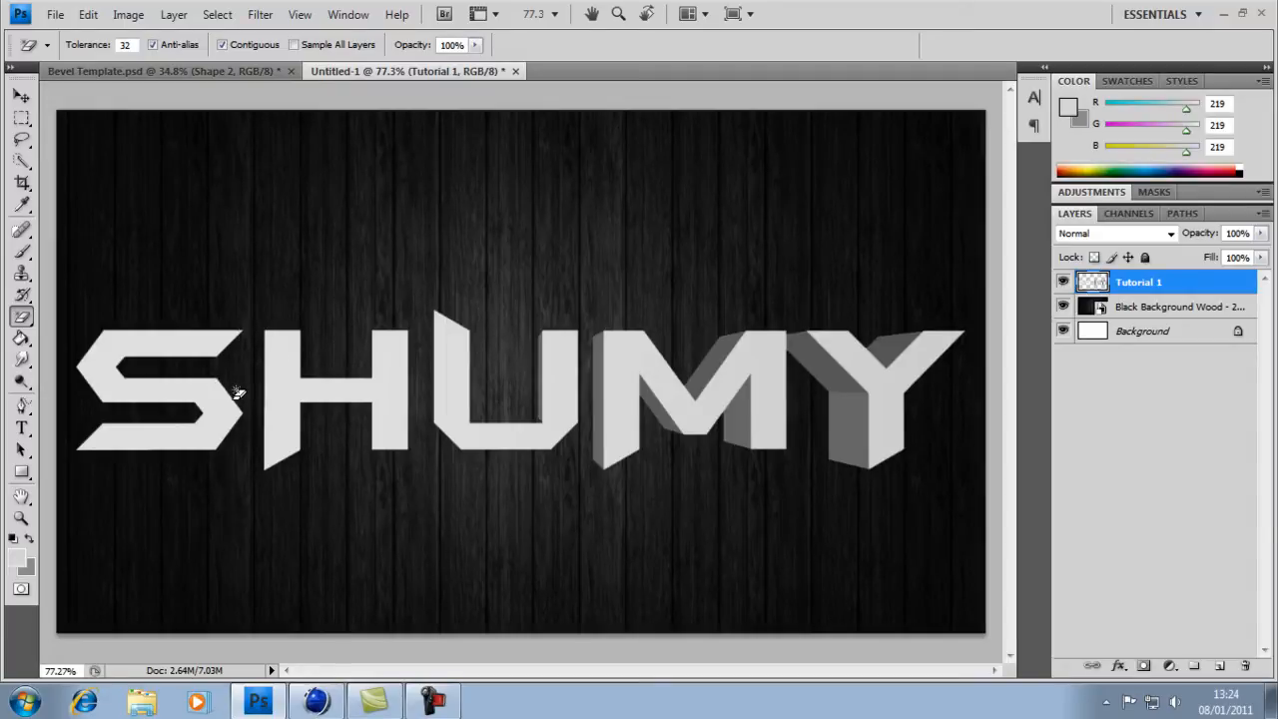
{"action": "mouse_move", "coordinate": [390, 356]}
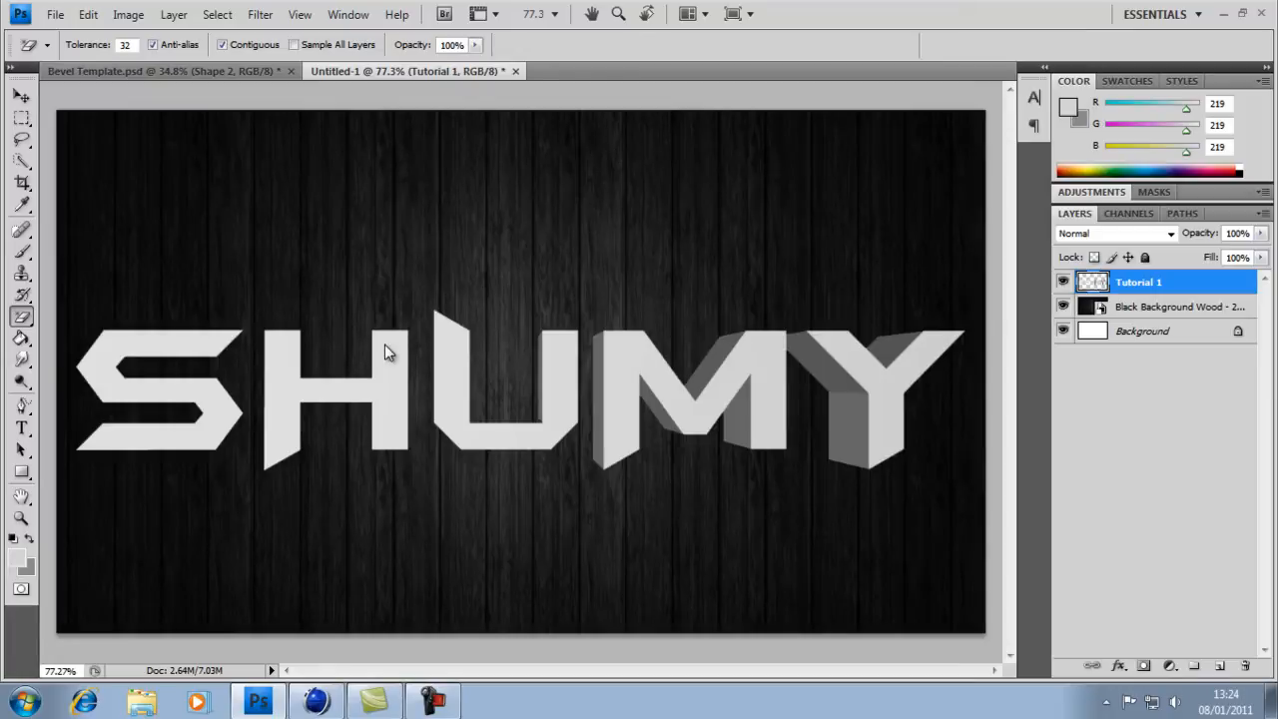
{"action": "mouse_move", "coordinate": [379, 220]}
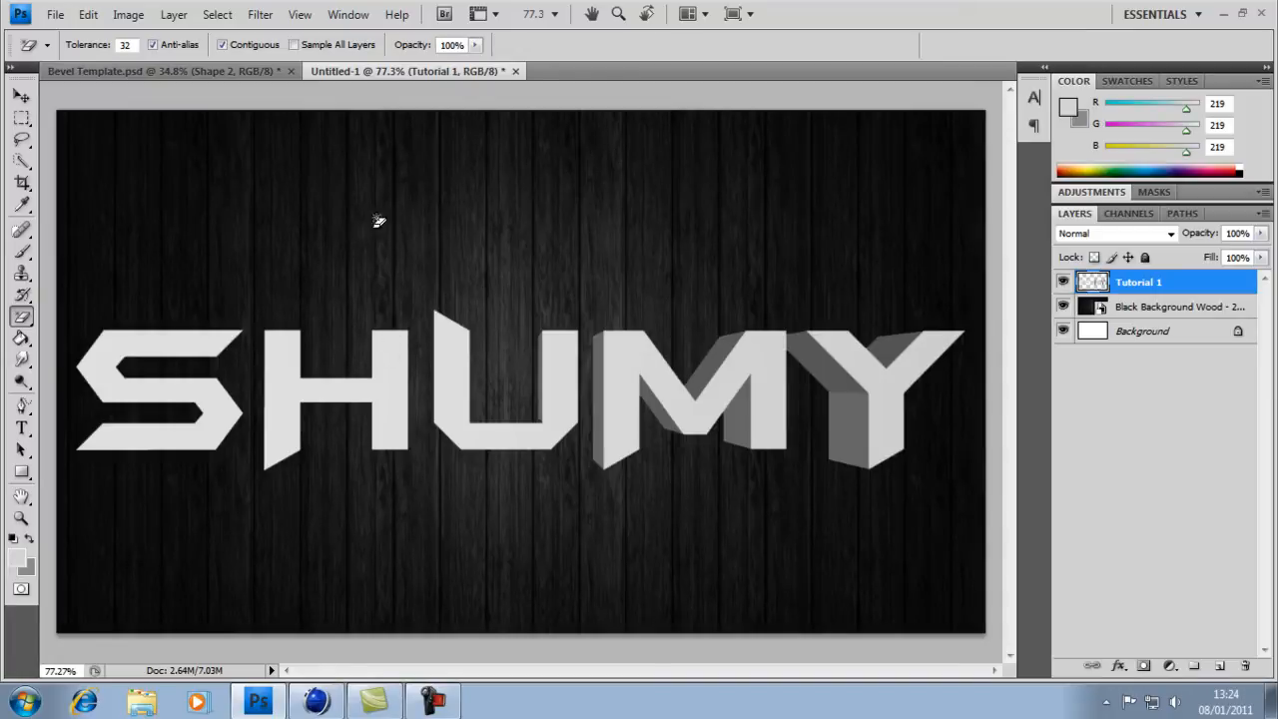
{"action": "mouse_move", "coordinate": [317, 348]}
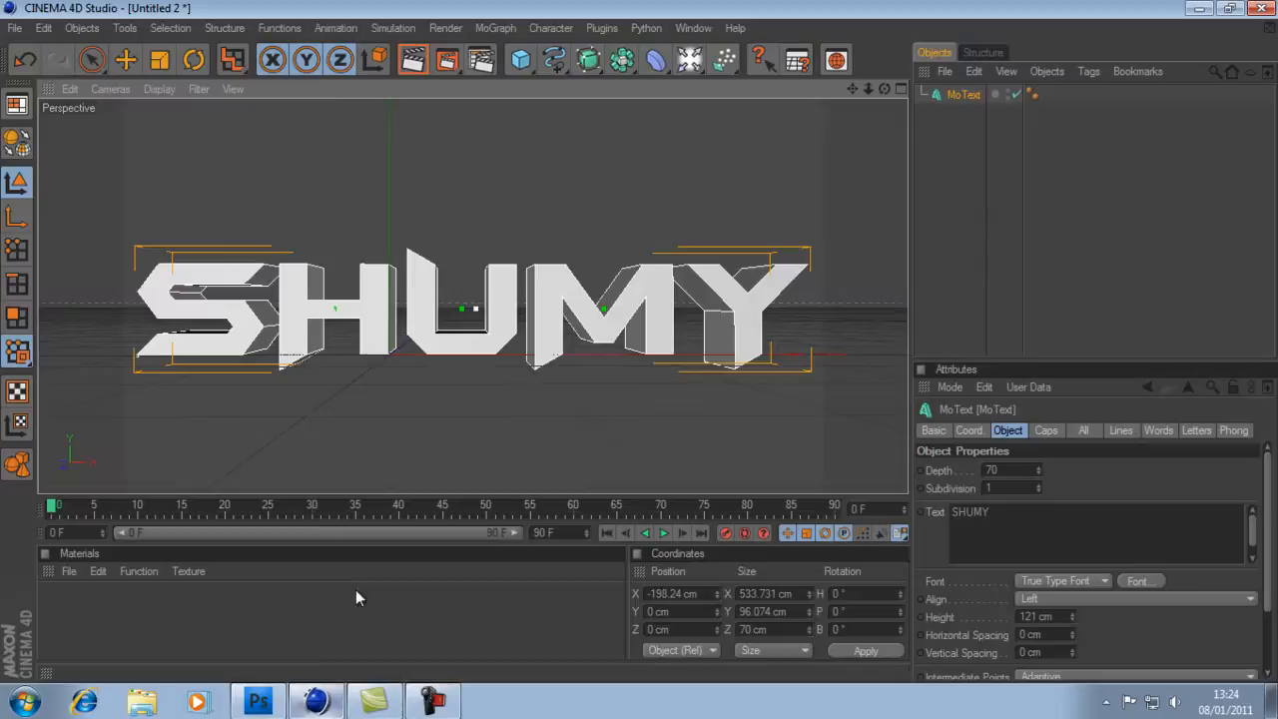
{"action": "mouse_move", "coordinate": [481, 60]}
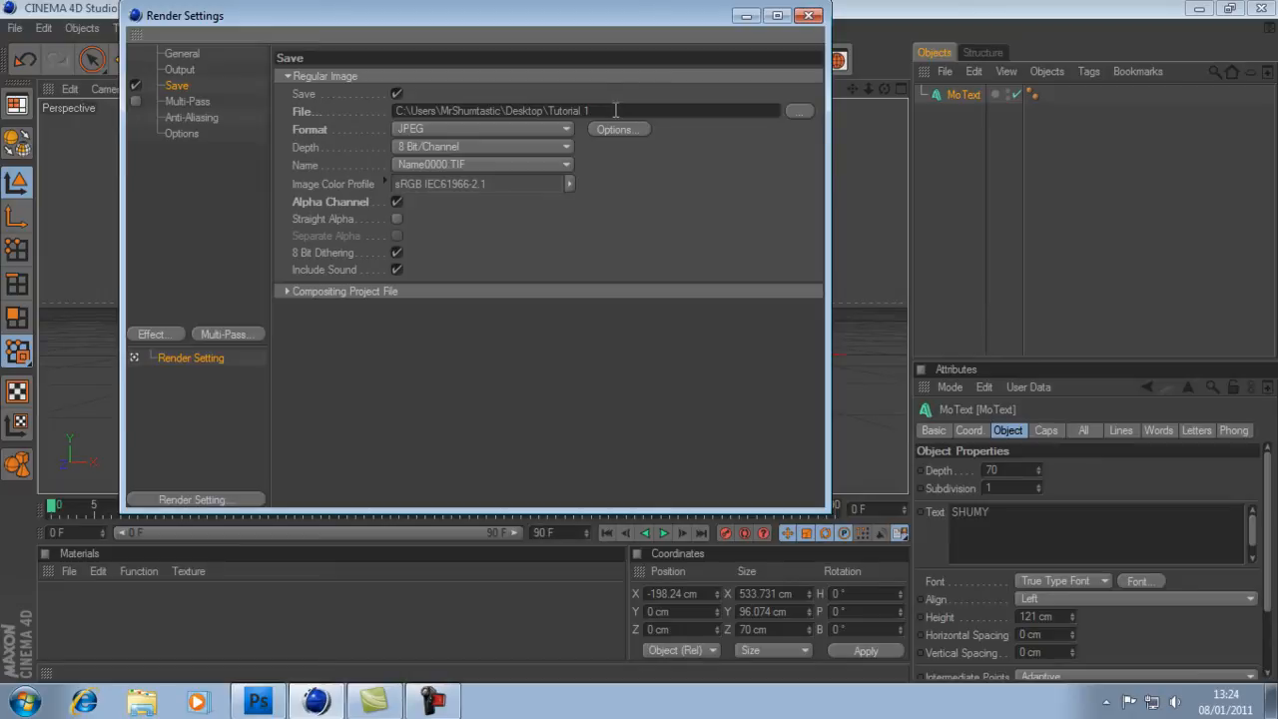
Step: Rename the render file Tutorial 2 and set the format to PNG with alpha channel
{"action": "type", "text": "2"}
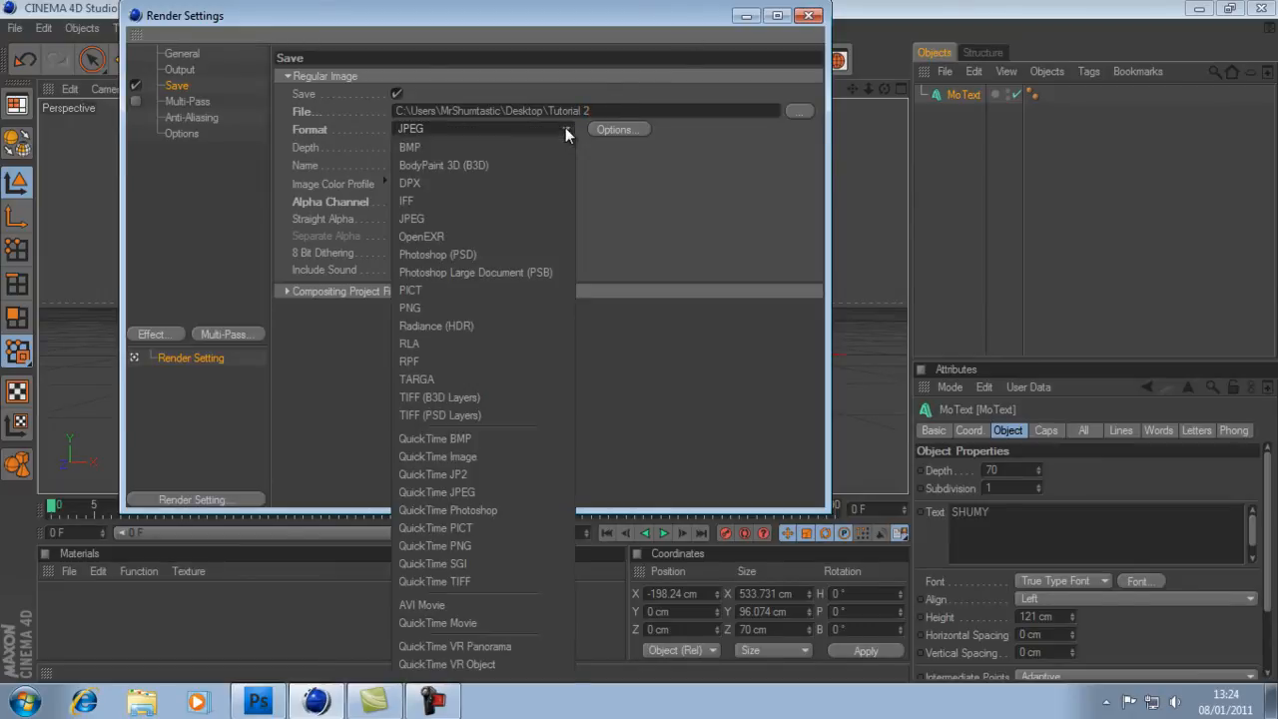
{"action": "left_click", "coordinate": [410, 308]}
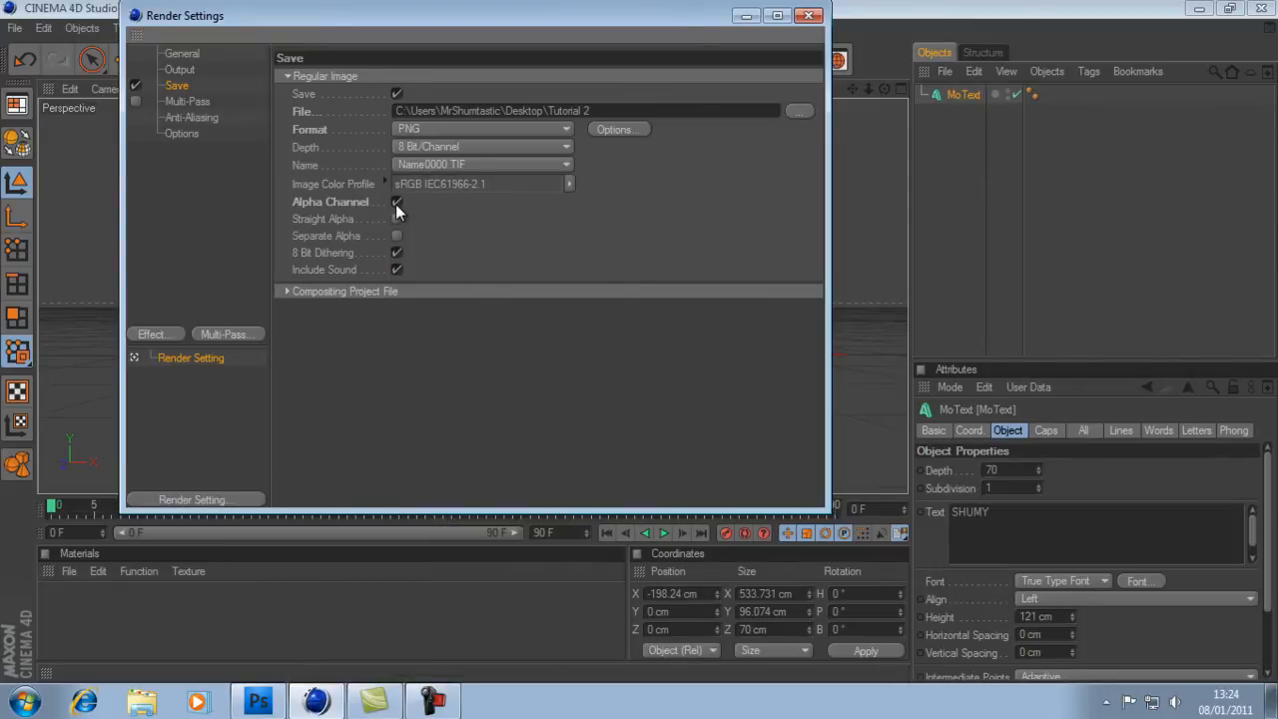
{"action": "left_click", "coordinate": [395, 202]}
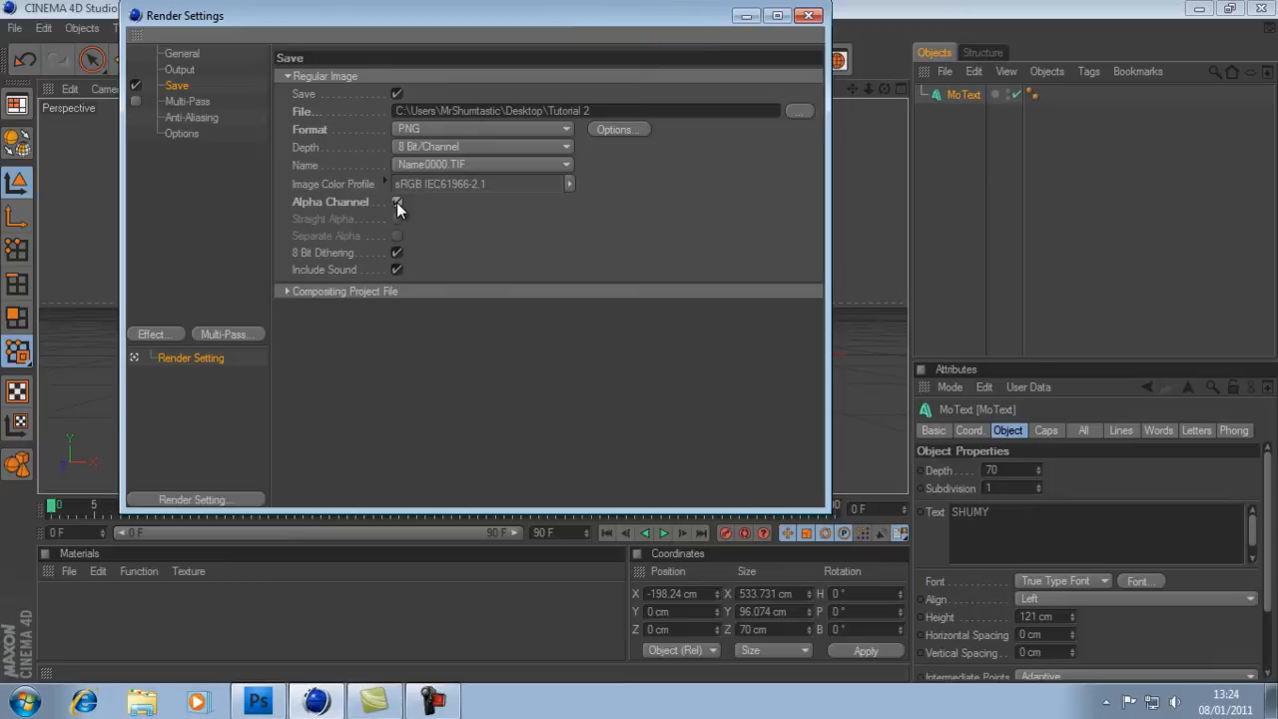
{"action": "left_click", "coordinate": [397, 202]}
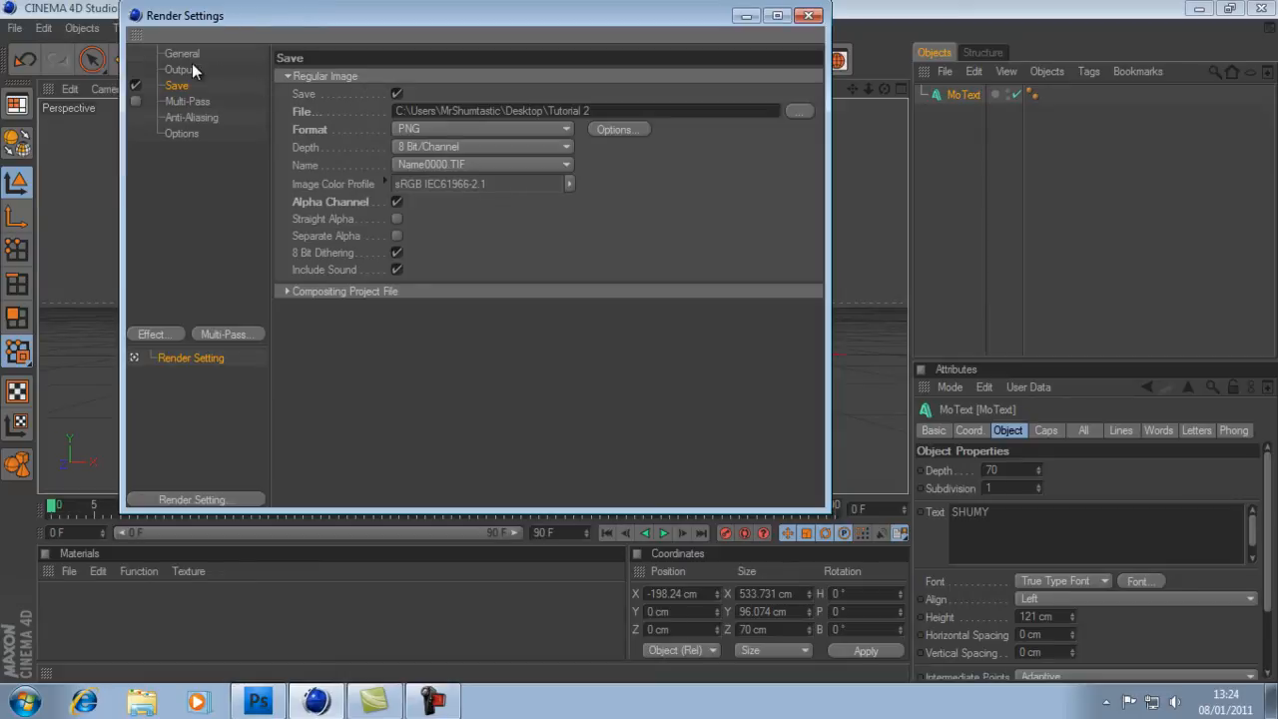
Step: Confirm the 1280×720 output, render Tutorial 2 to the Picture Viewer and return to Photoshop
{"action": "left_click", "coordinate": [180, 68]}
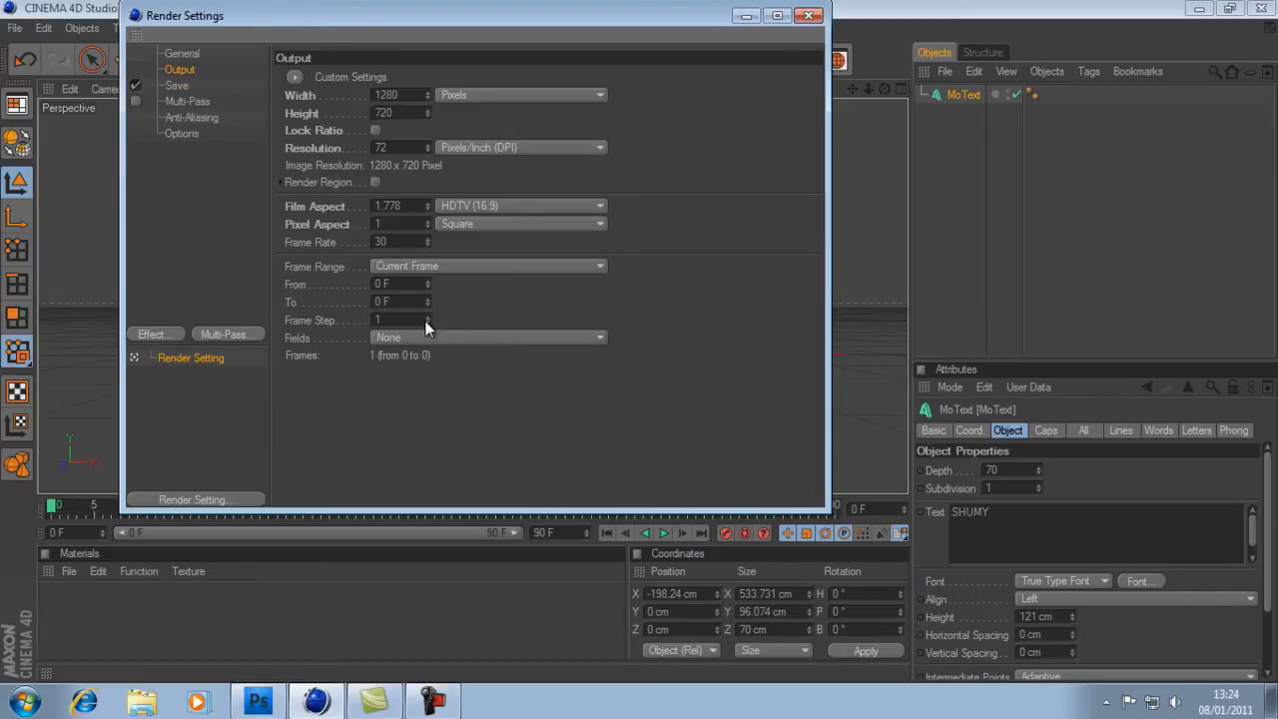
{"action": "left_click", "coordinate": [176, 86]}
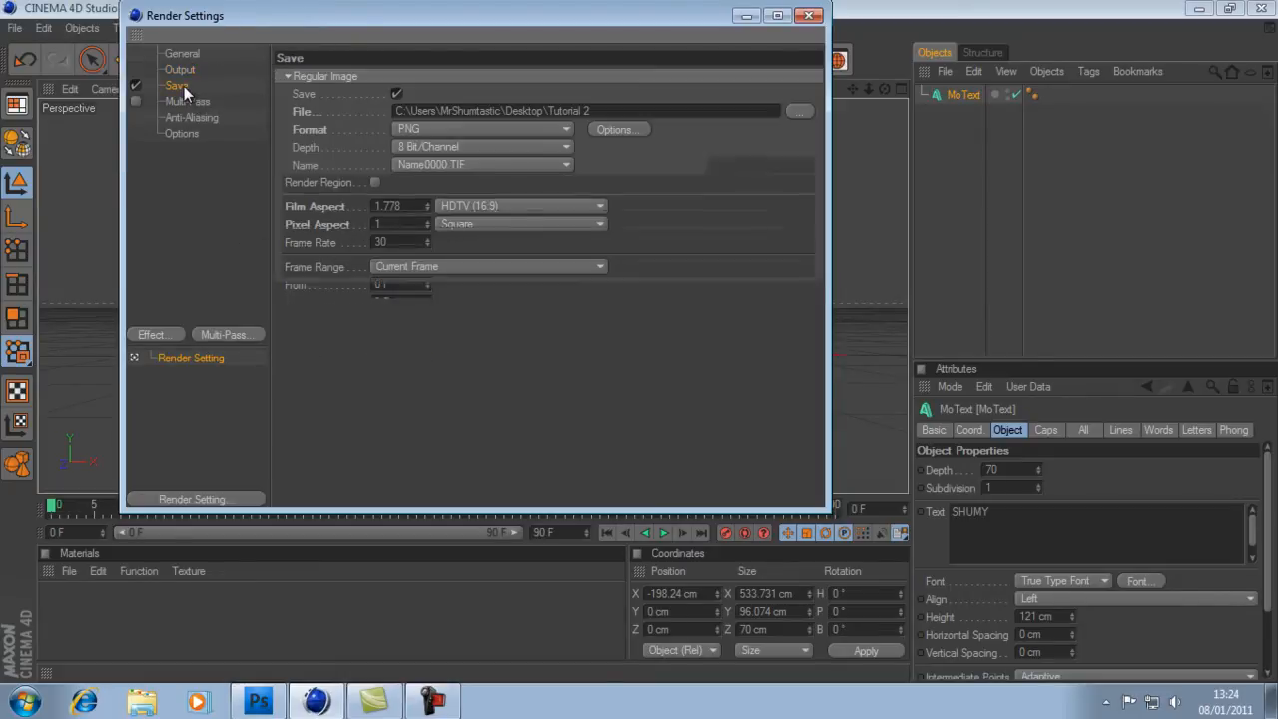
{"action": "left_click", "coordinate": [176, 84]}
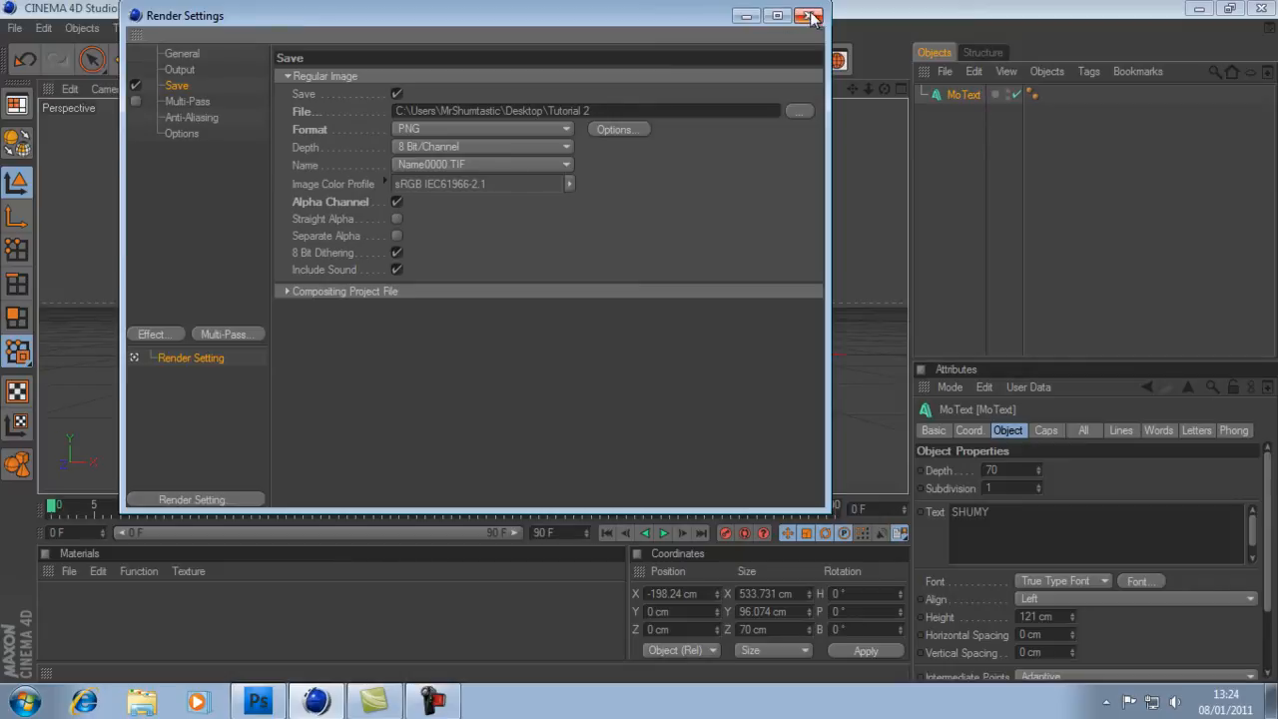
{"action": "left_click", "coordinate": [809, 16]}
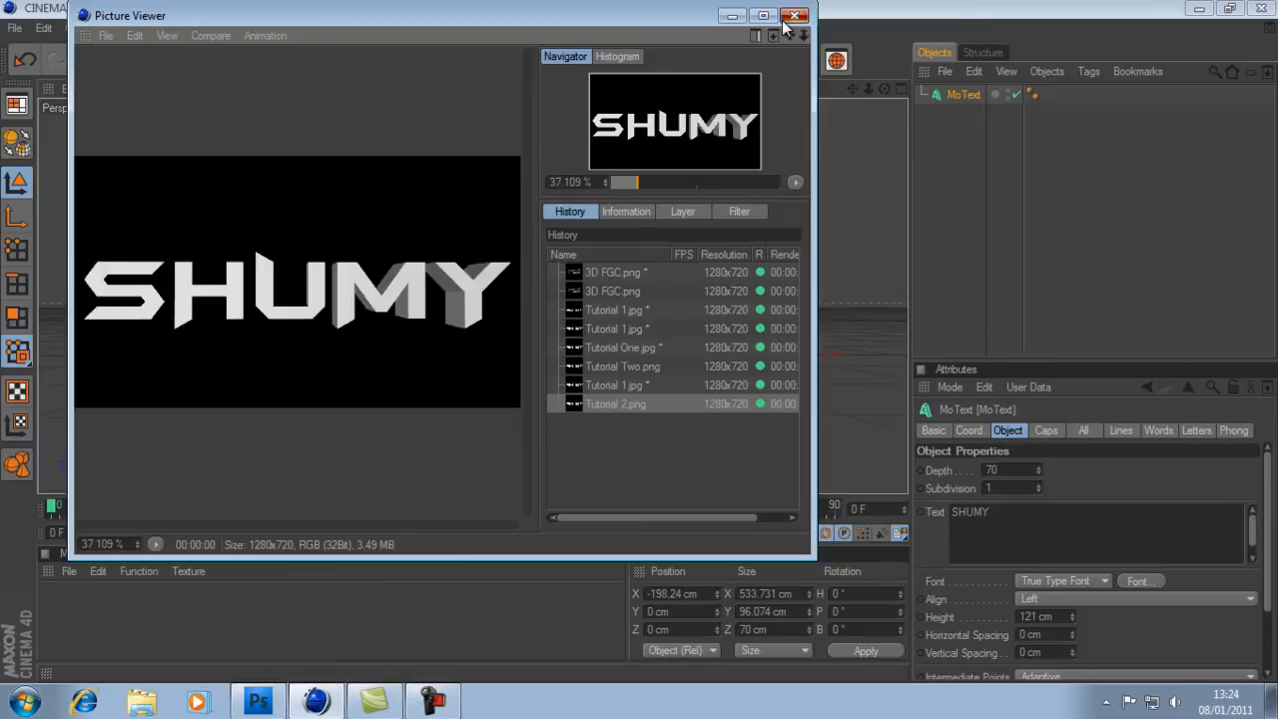
{"action": "left_click", "coordinate": [795, 16]}
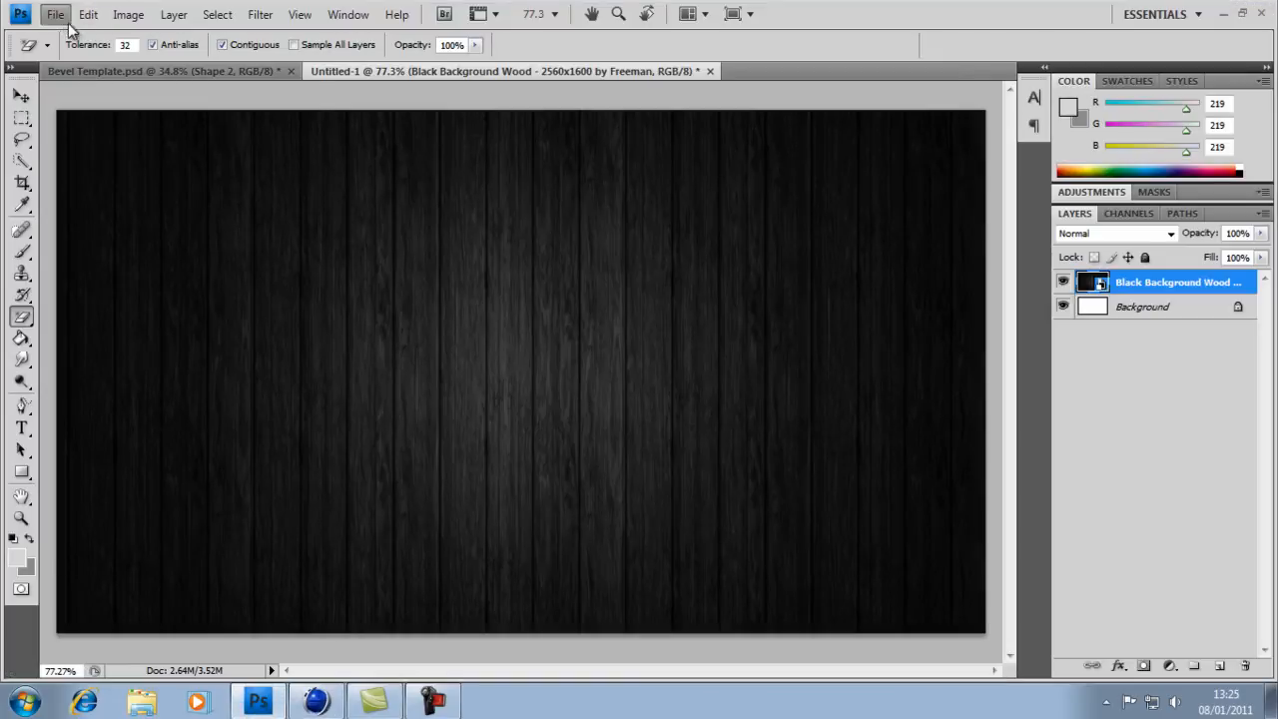
Step: Place Tutorial 2.png as a new layer, SHUMY showing transparently over the wood
{"action": "left_click", "coordinate": [56, 14]}
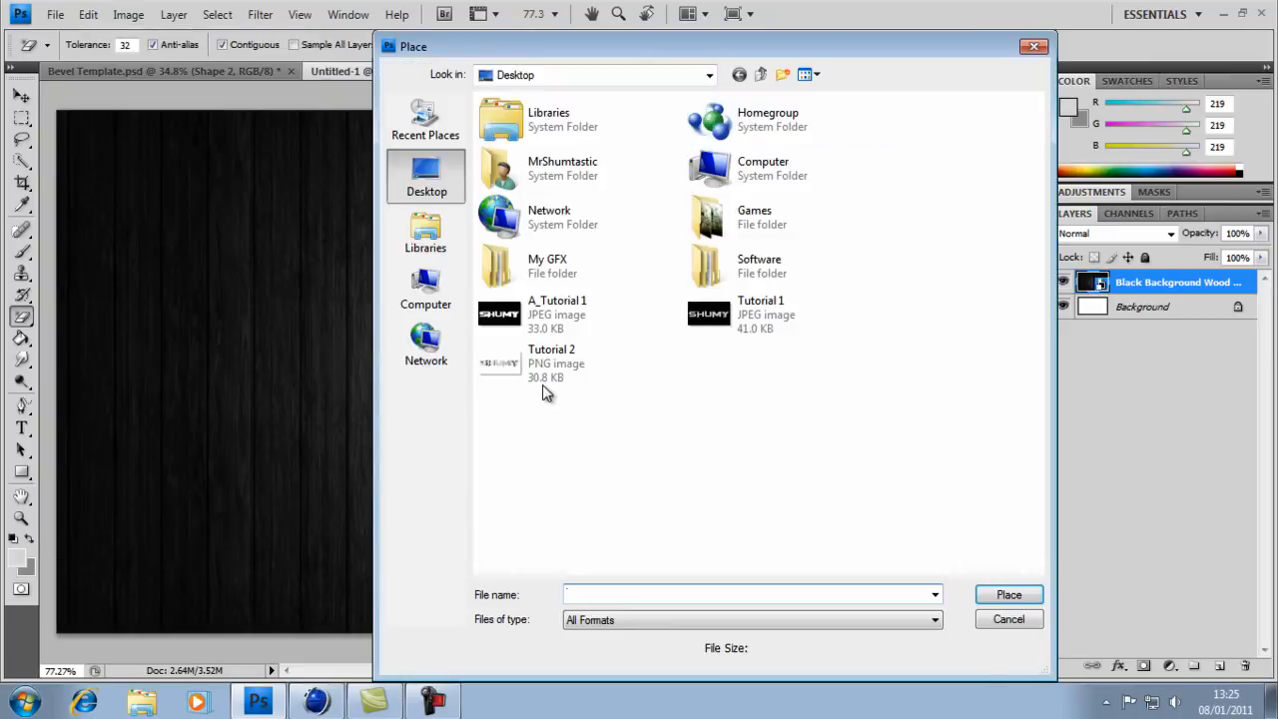
{"action": "left_click", "coordinate": [552, 364]}
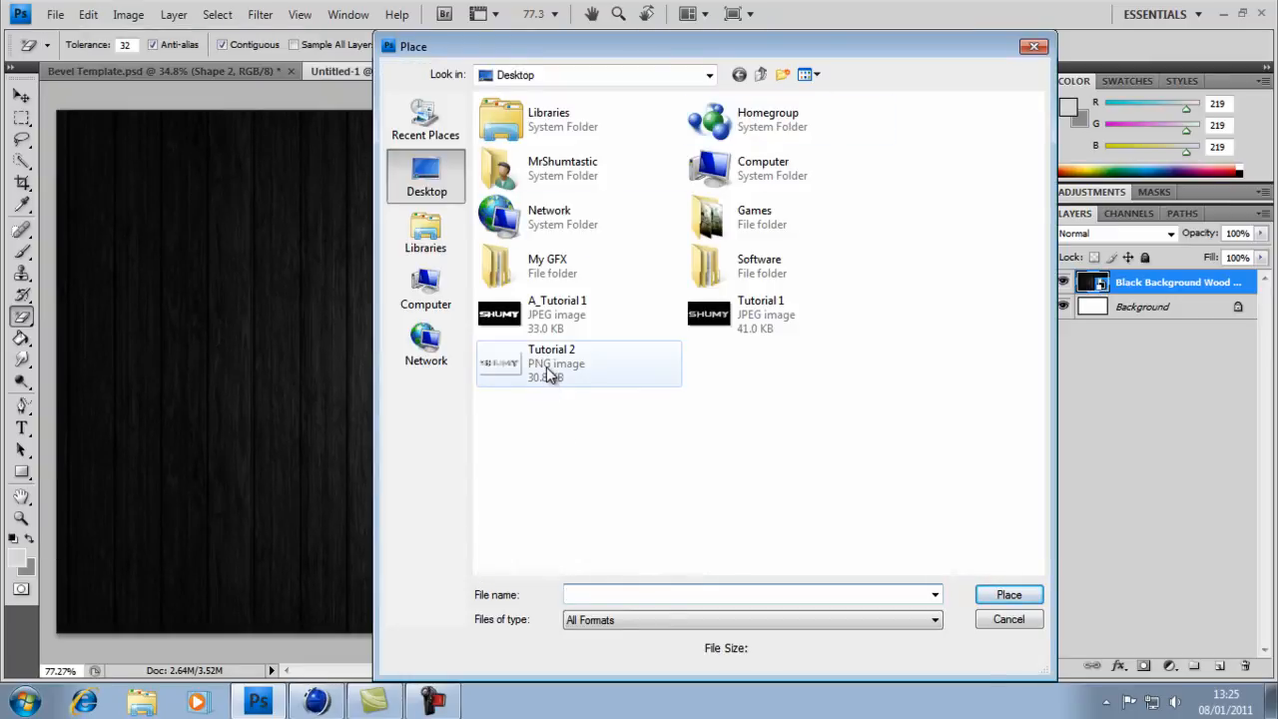
{"action": "left_click", "coordinate": [1007, 596]}
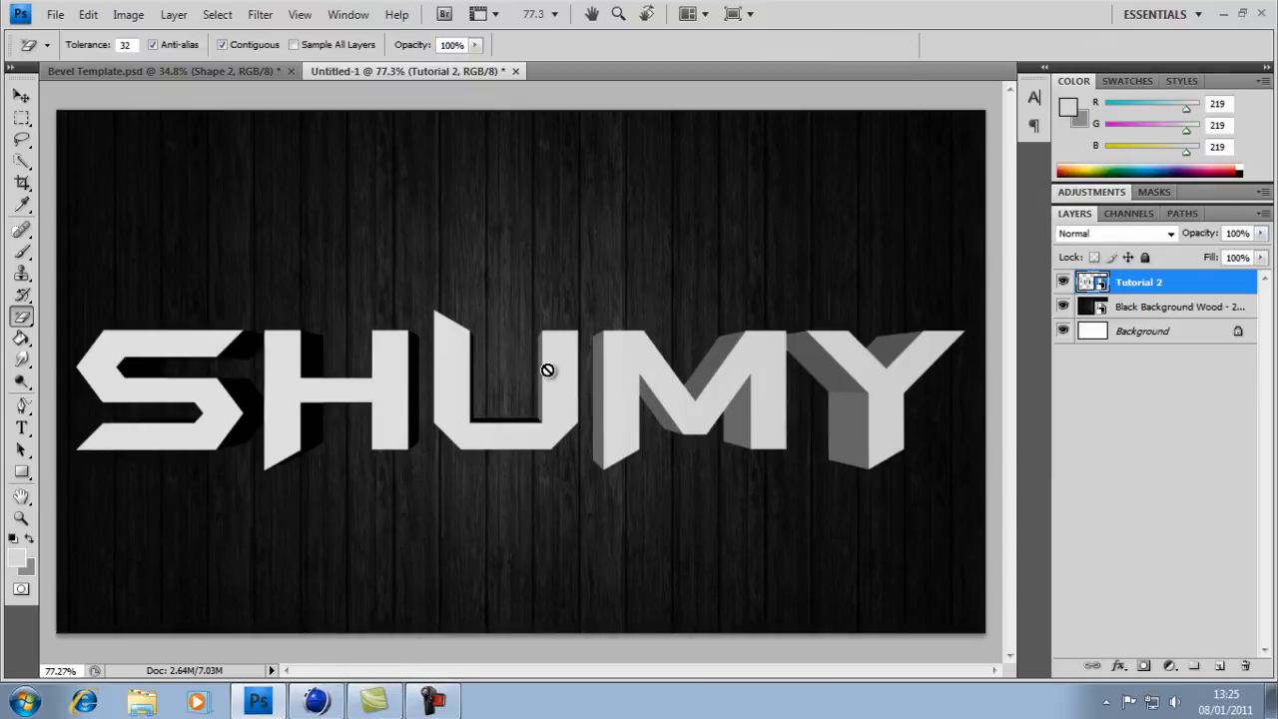
{"action": "mouse_move", "coordinate": [815, 297]}
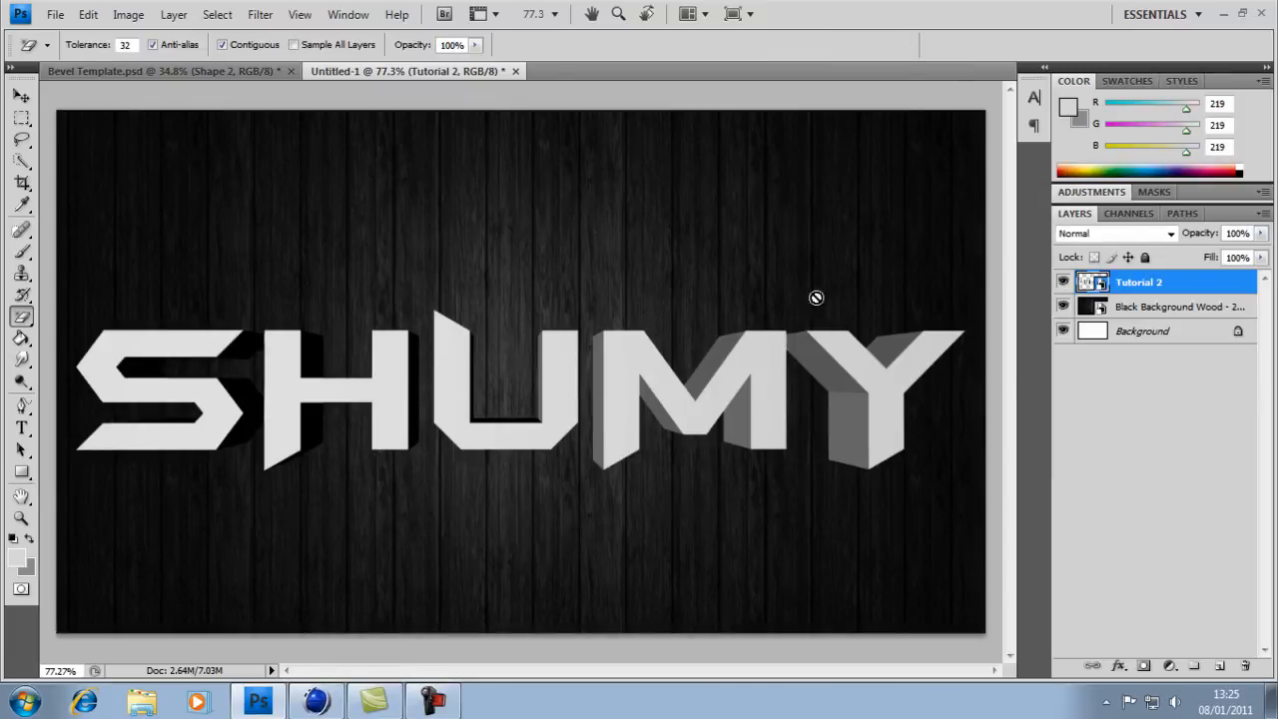
{"action": "mouse_move", "coordinate": [835, 390]}
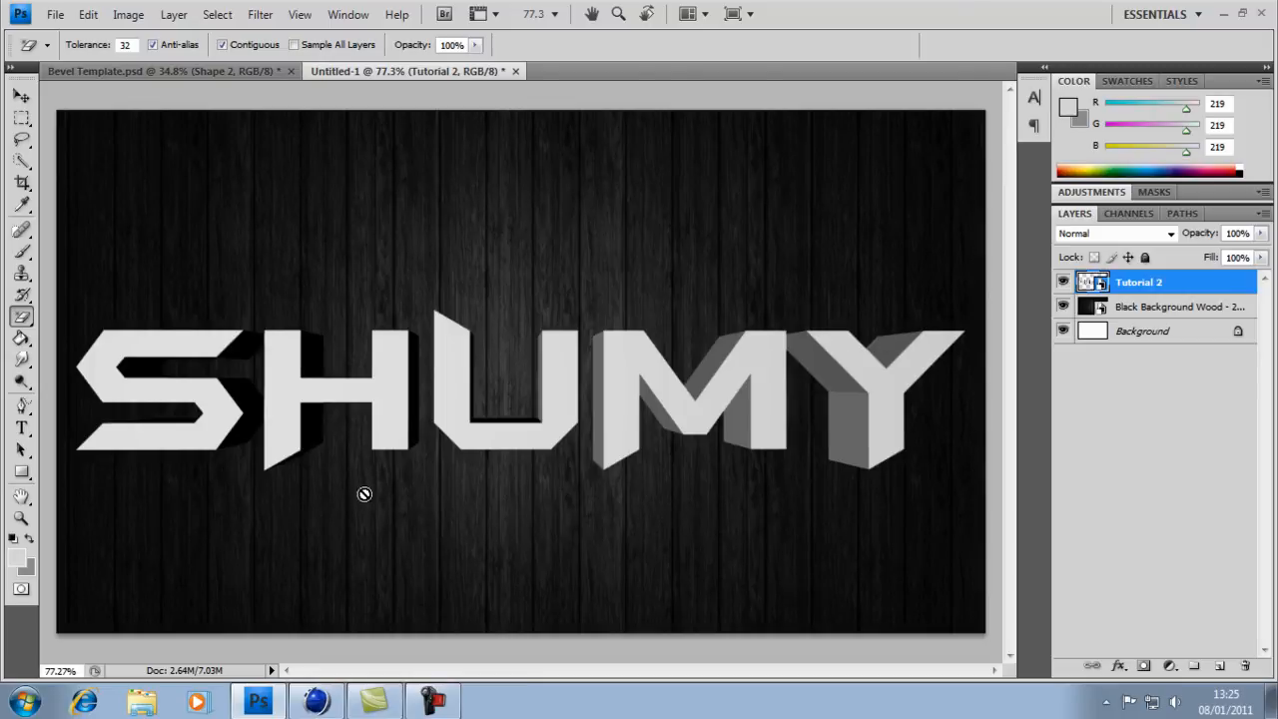
{"action": "mouse_move", "coordinate": [503, 453]}
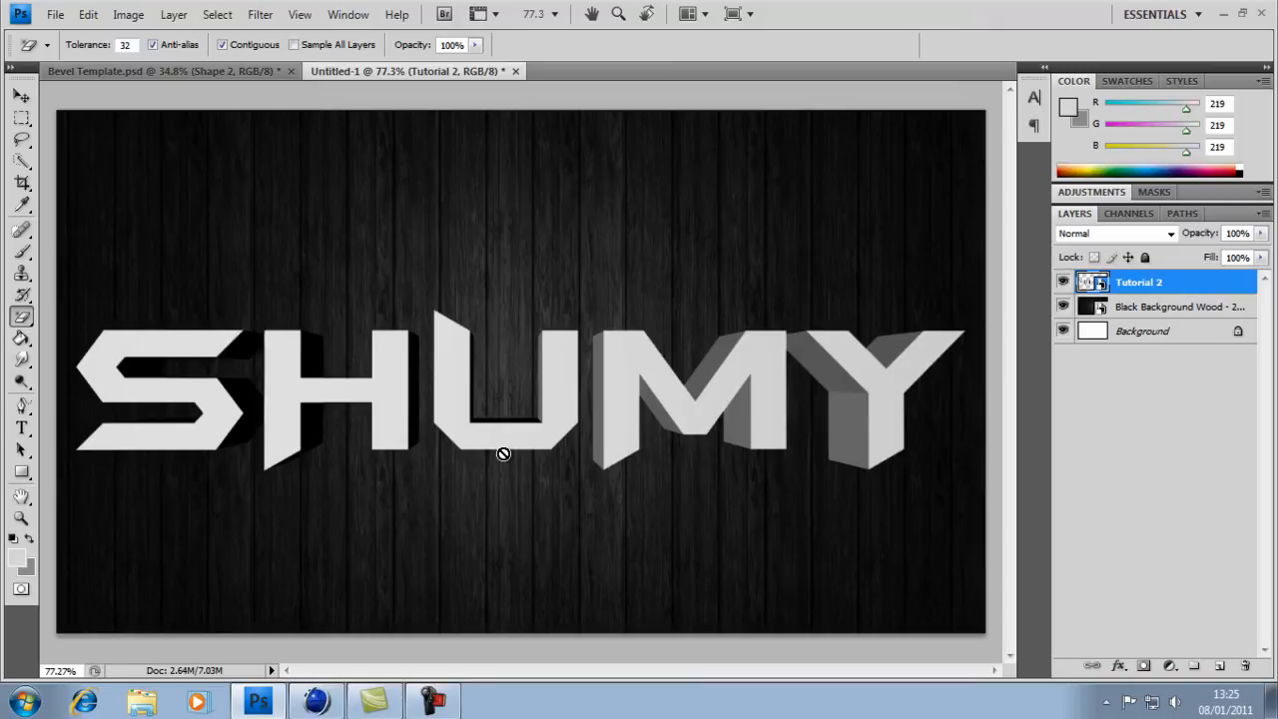
{"action": "mouse_move", "coordinate": [635, 501]}
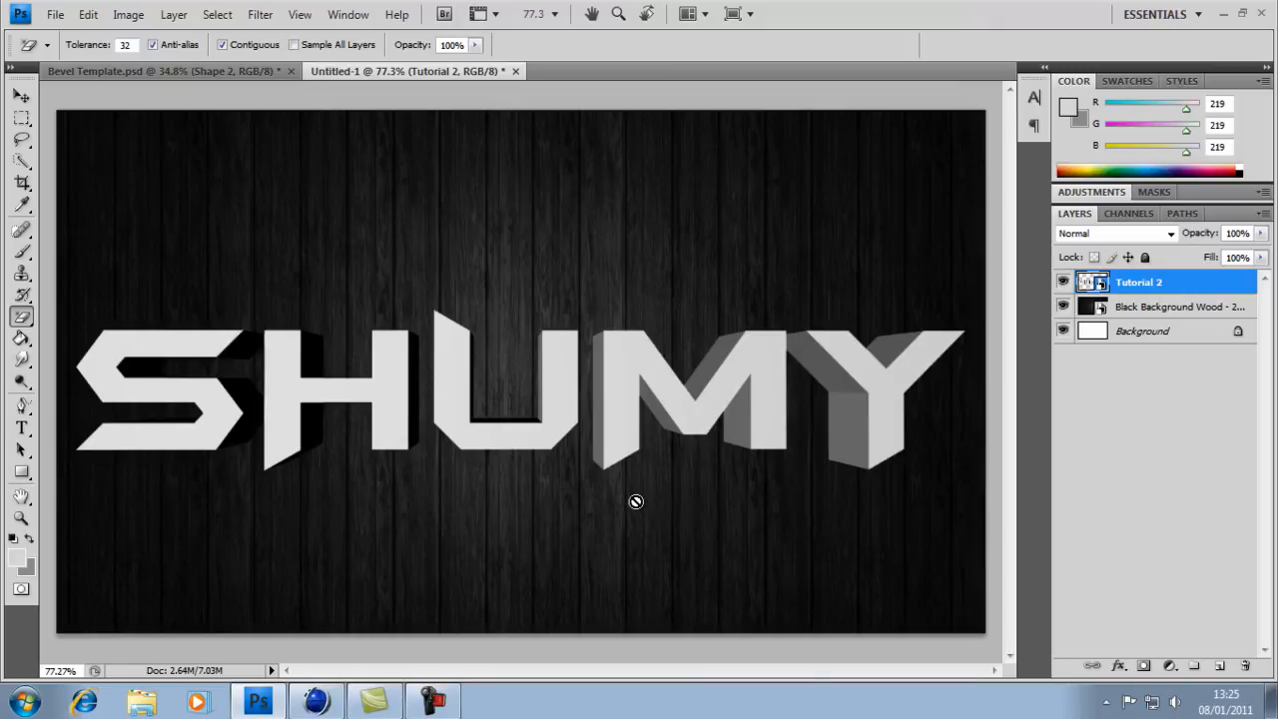
{"action": "mouse_move", "coordinate": [631, 510]}
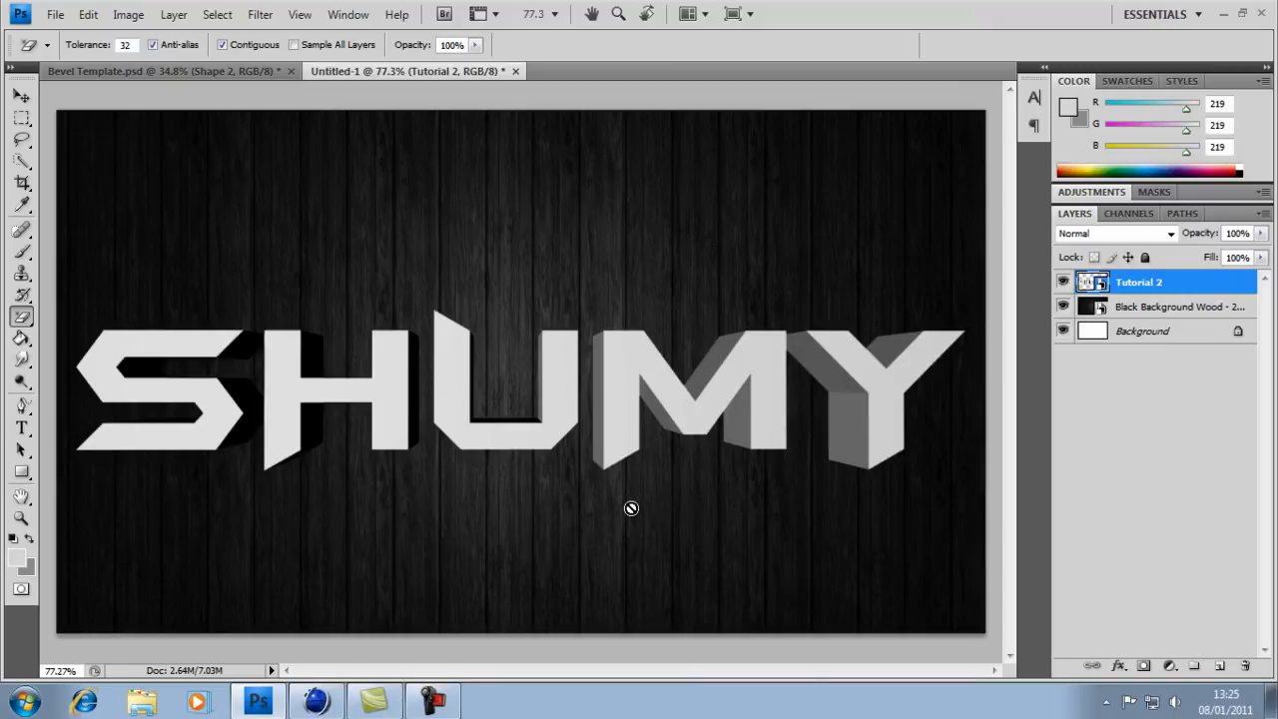